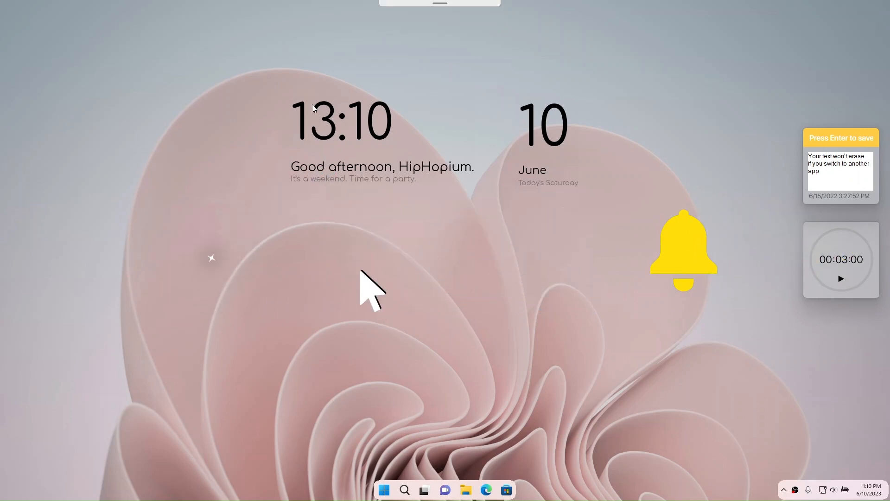
pyautogui.moveTo(795, 499)
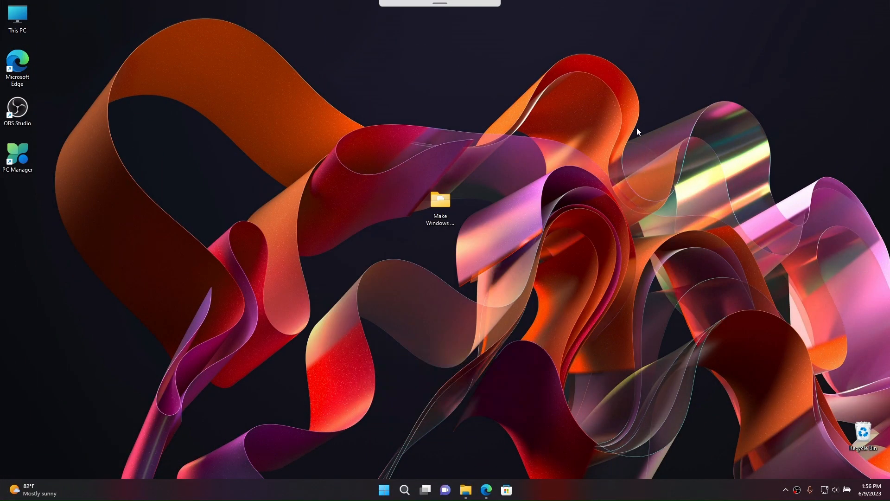
pyautogui.moveTo(620, 157)
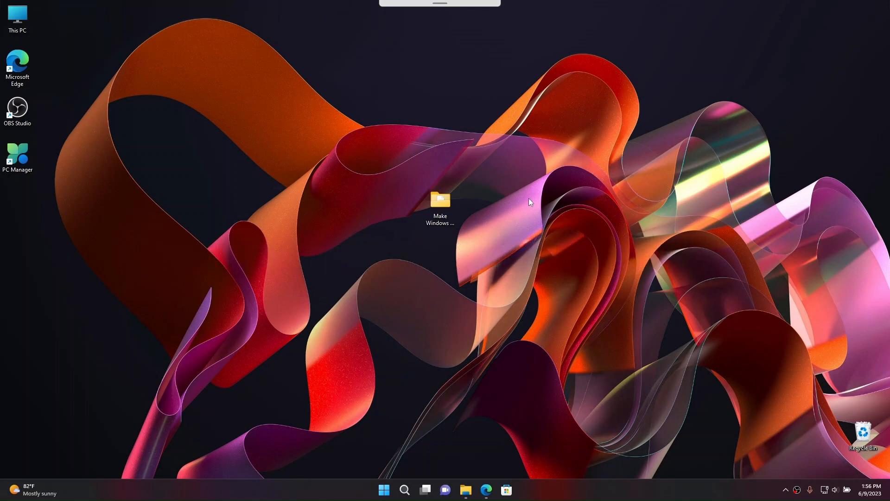
pyautogui.moveTo(386, 160)
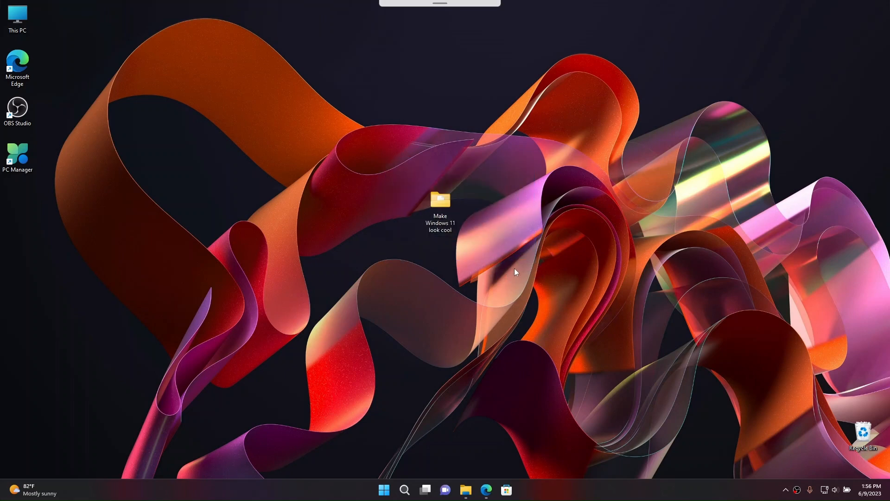
pyautogui.moveTo(519, 480)
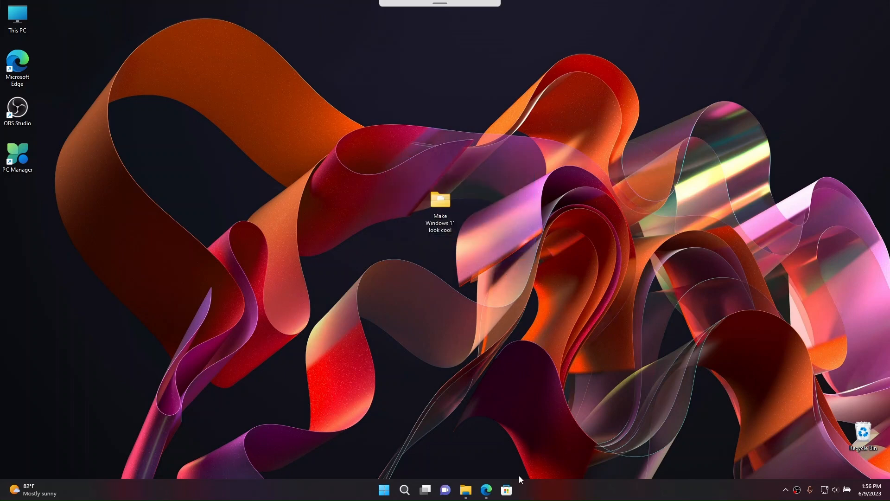
pyautogui.moveTo(524, 452)
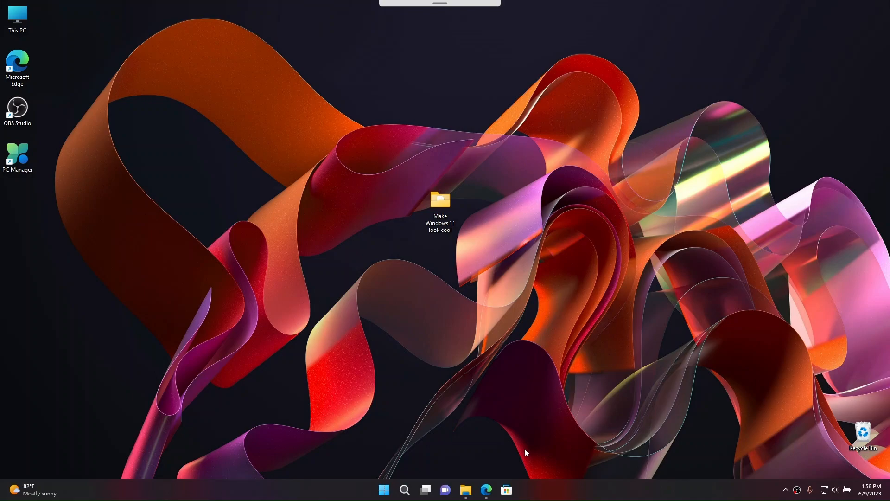
# Step: Search 'create a restore point' and confirm system protection is on for Windows11 (C:) at 10% max usage
pyautogui.click(383, 489)
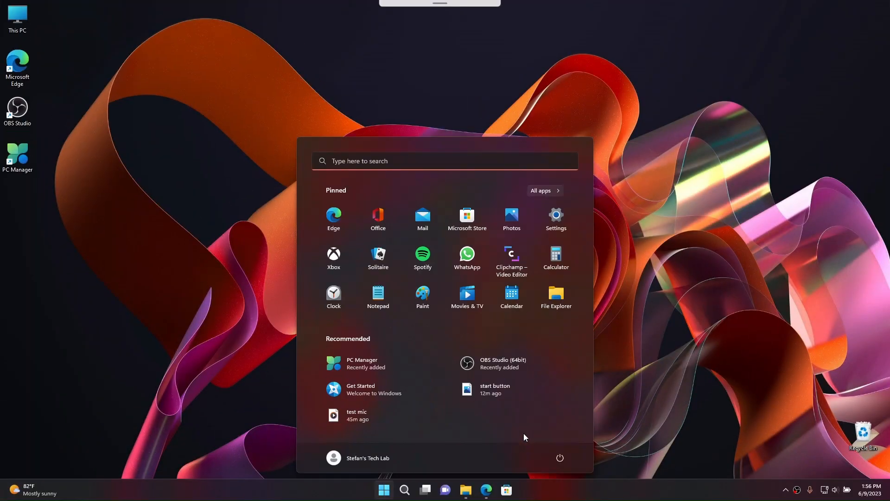
pyautogui.write('create a restore point')
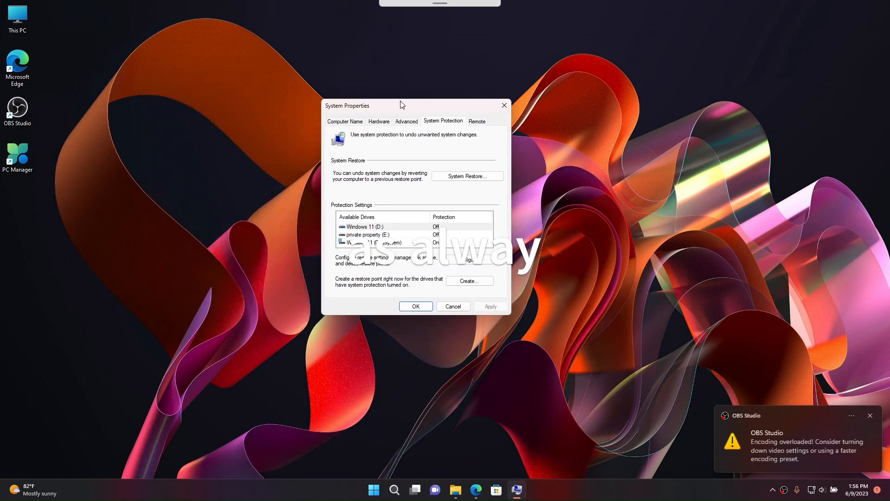
pyautogui.click(374, 242)
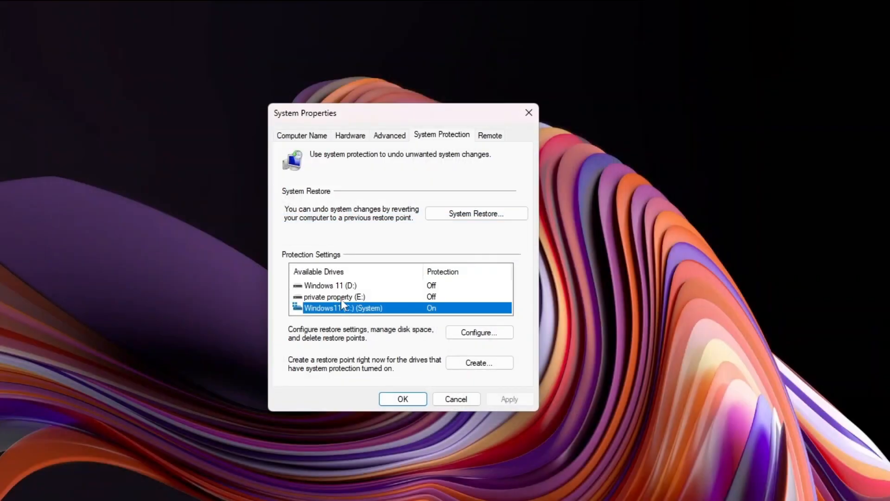
pyautogui.click(479, 331)
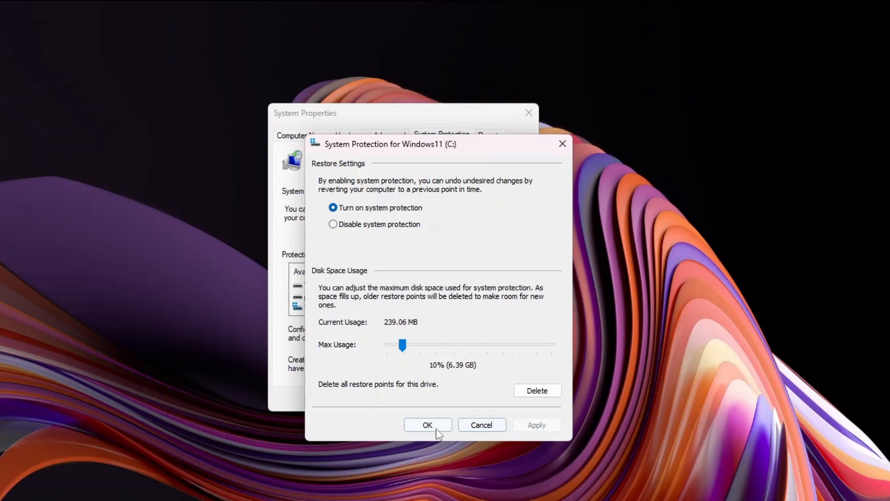
pyautogui.click(427, 425)
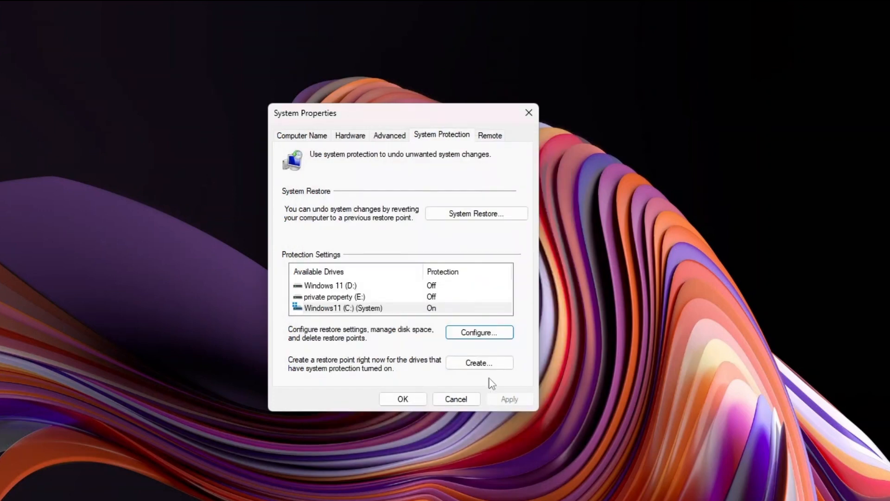
# Step: Create a restore point described 'Take me back to Windows 11' and dismiss the success message
pyautogui.click(479, 362)
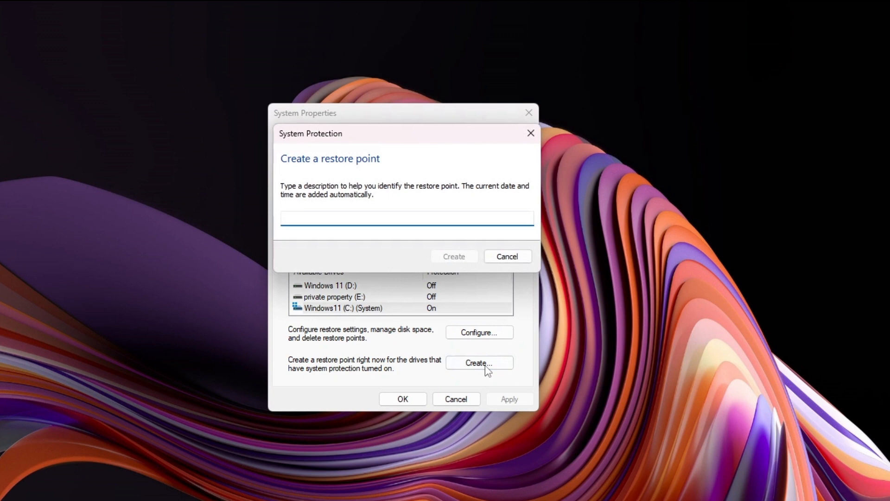
pyautogui.write('Take')
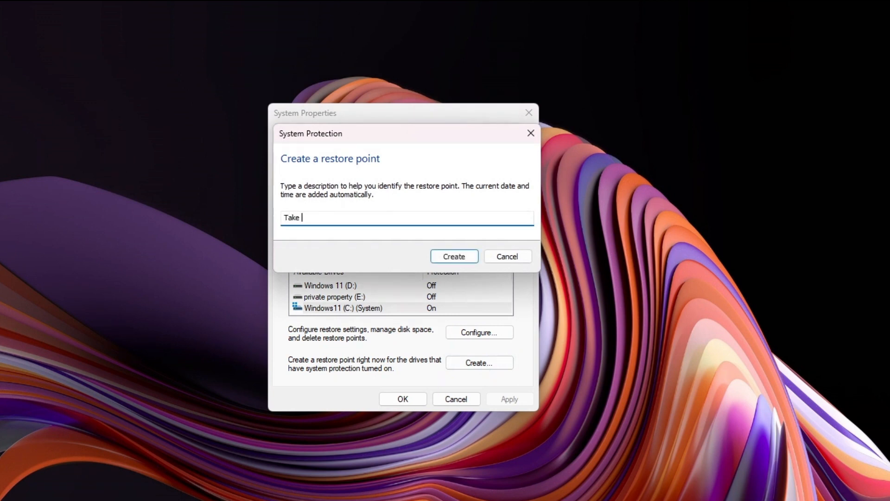
pyautogui.write('me bacj')
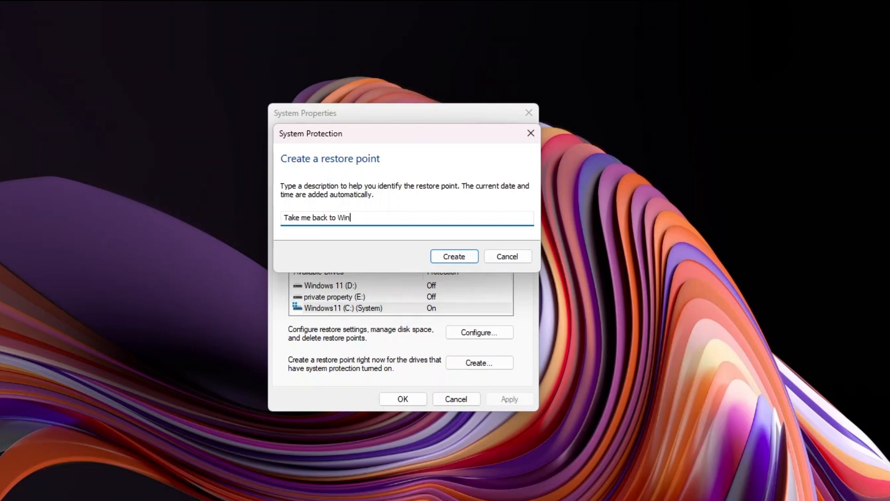
pyautogui.write('dows 11')
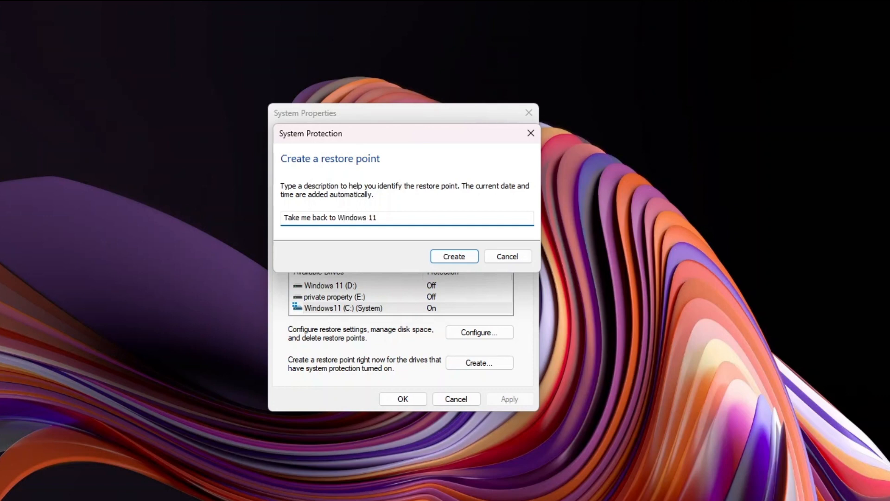
pyautogui.click(454, 256)
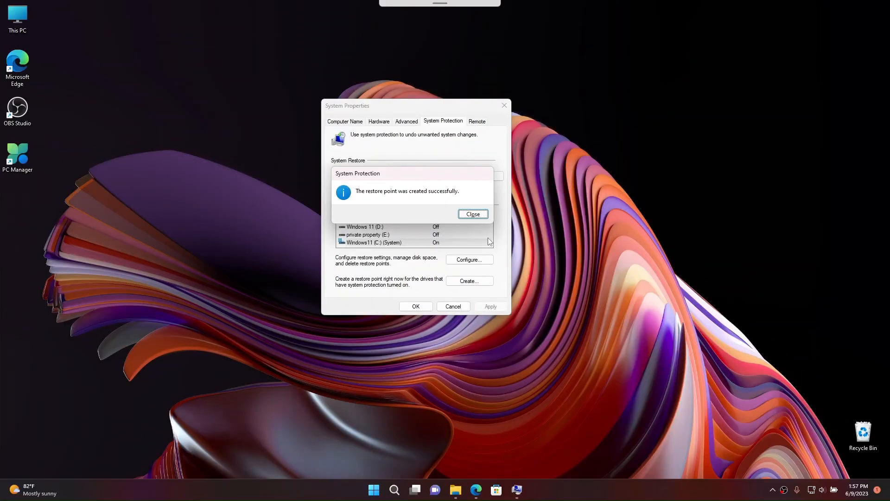
pyautogui.click(473, 214)
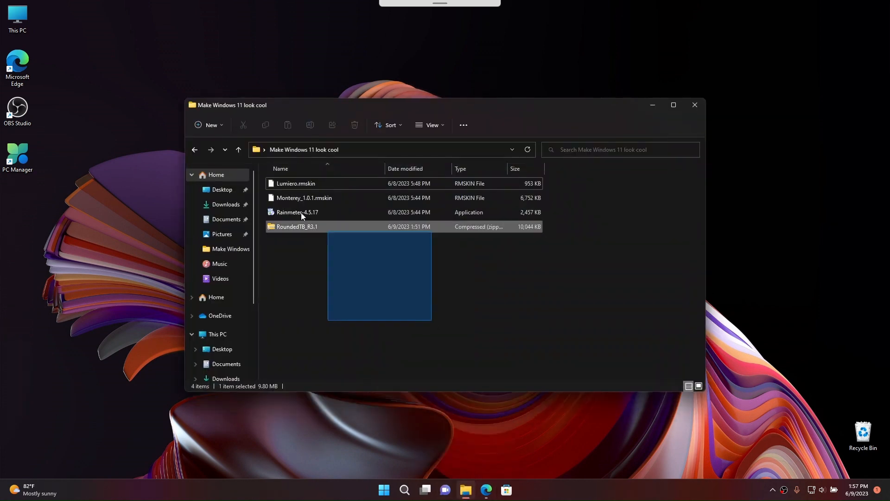
# Step: Review the downloaded Rainmeter-4.5.17 installer and Lumiero.rmskin skin file in the folder
pyautogui.click(340, 256)
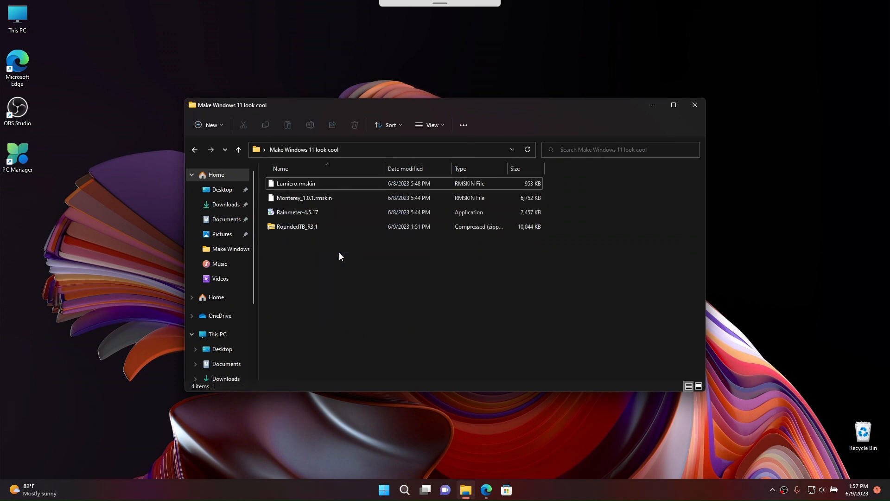
pyautogui.moveTo(307, 237)
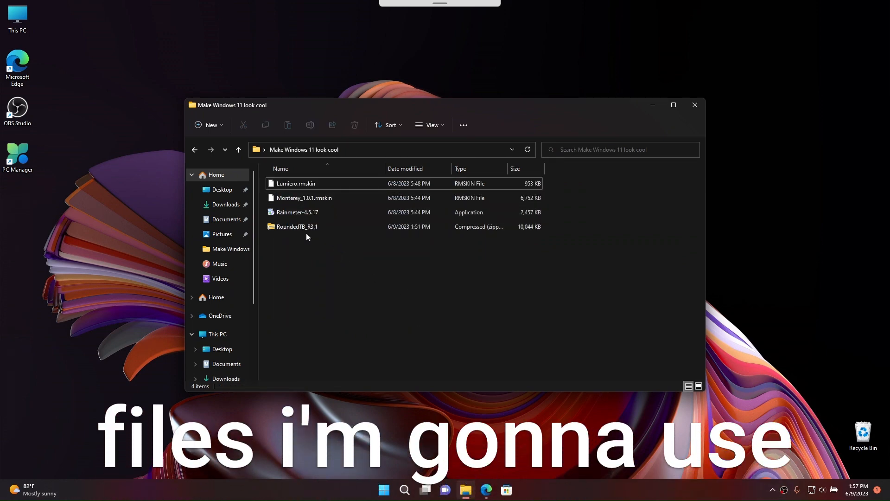
pyautogui.click(297, 212)
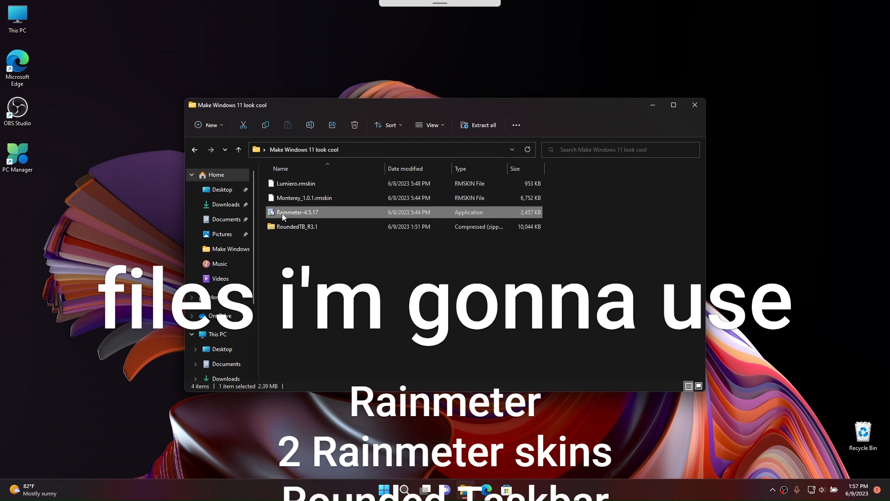
pyautogui.click(295, 182)
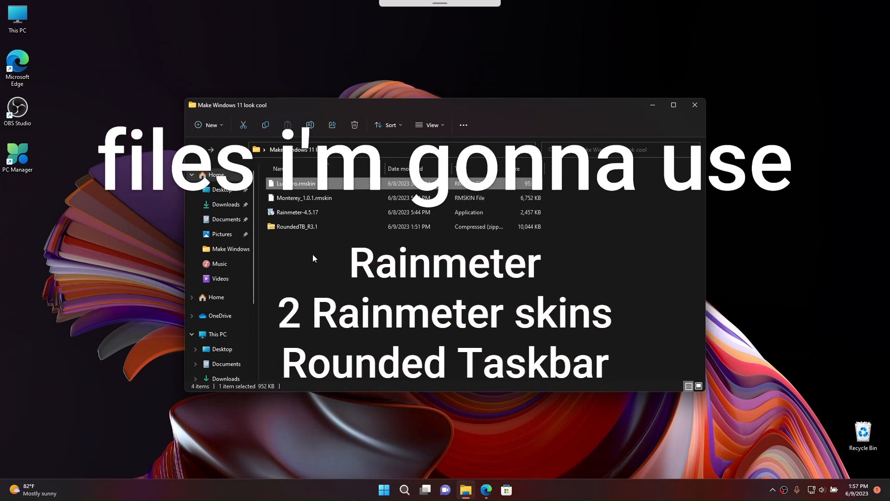
pyautogui.click(313, 258)
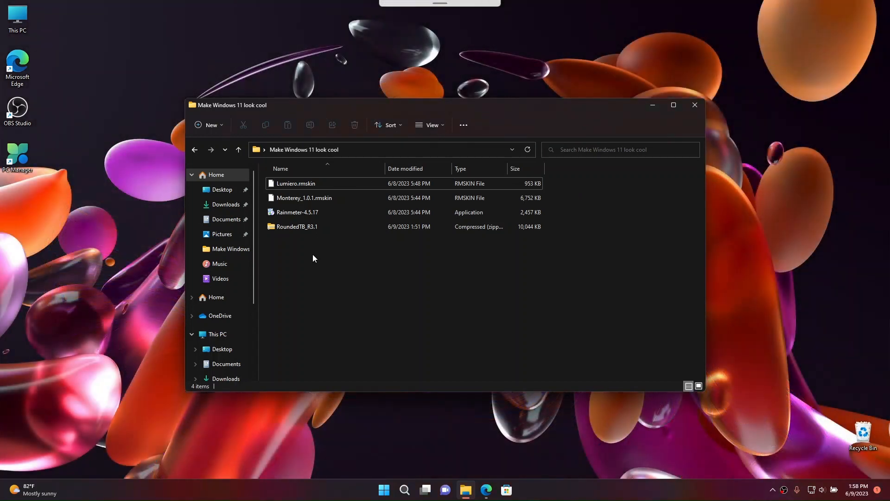
# Step: Extract the RoundedTB_R3.1 zip into its own RoundedTB_R3.1 folder beside the zip
pyautogui.click(297, 226)
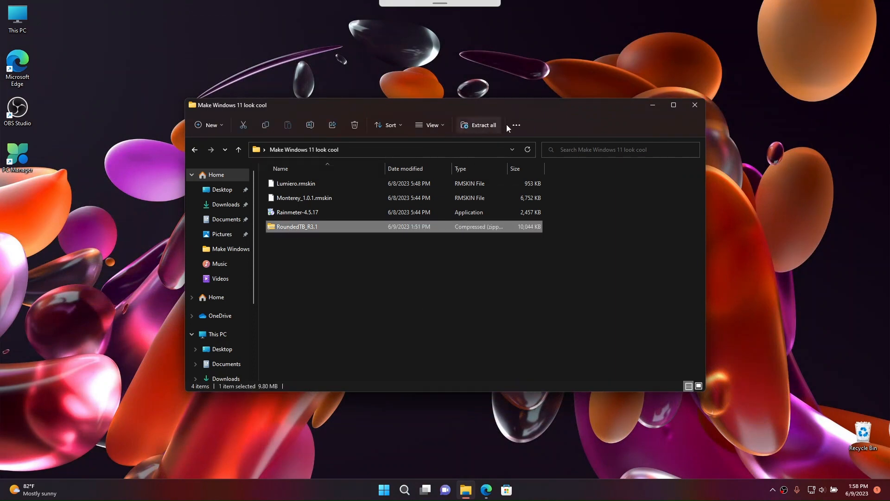
pyautogui.click(478, 125)
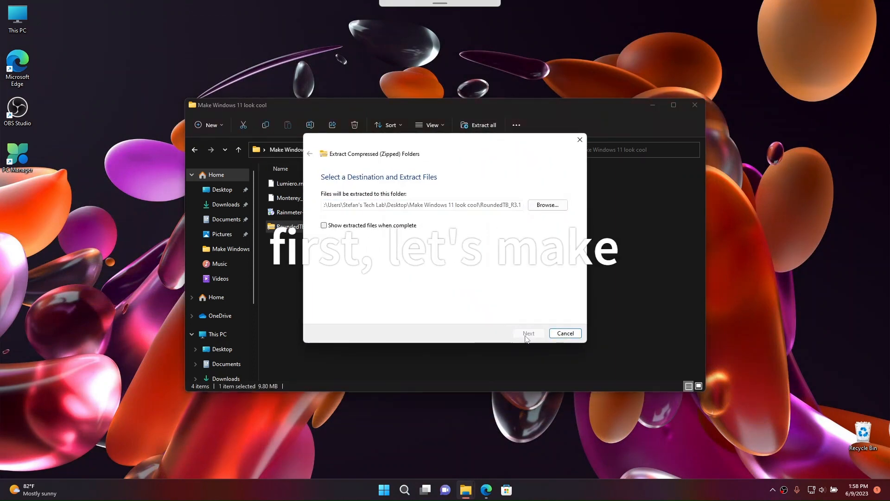
pyautogui.click(527, 333)
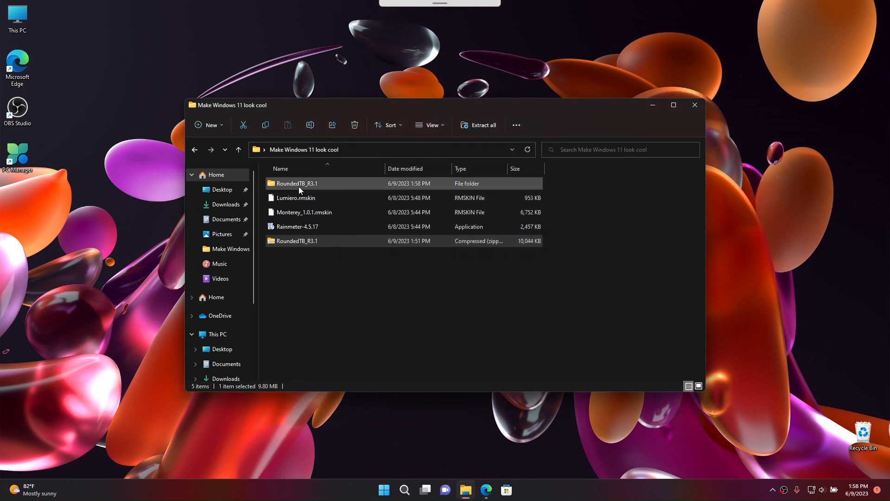
# Step: Inside RoundedTB_R3.1, enable File name extensions so the application shows as RoundedTB.exe
pyautogui.doubleClick(297, 183)
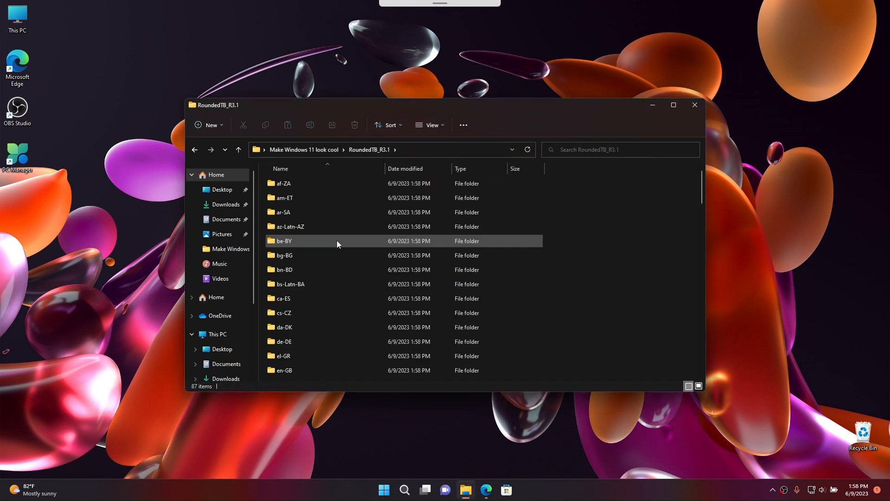
pyautogui.scroll(-3)
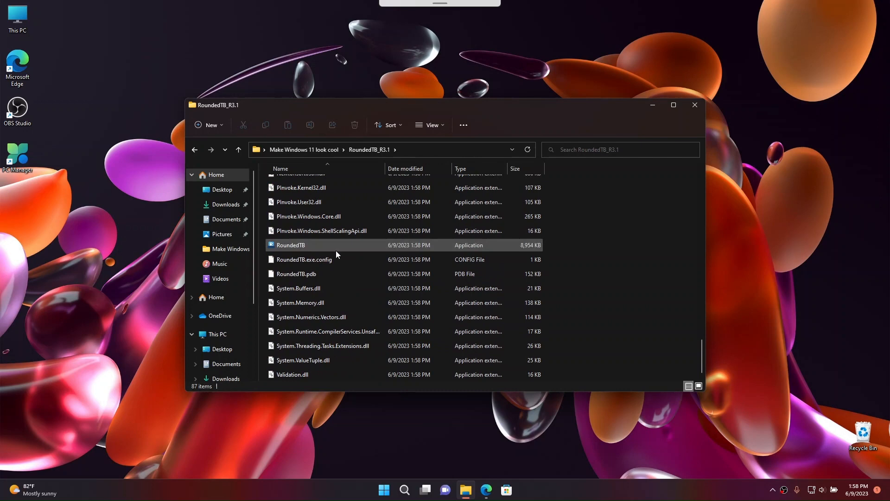
pyautogui.click(290, 245)
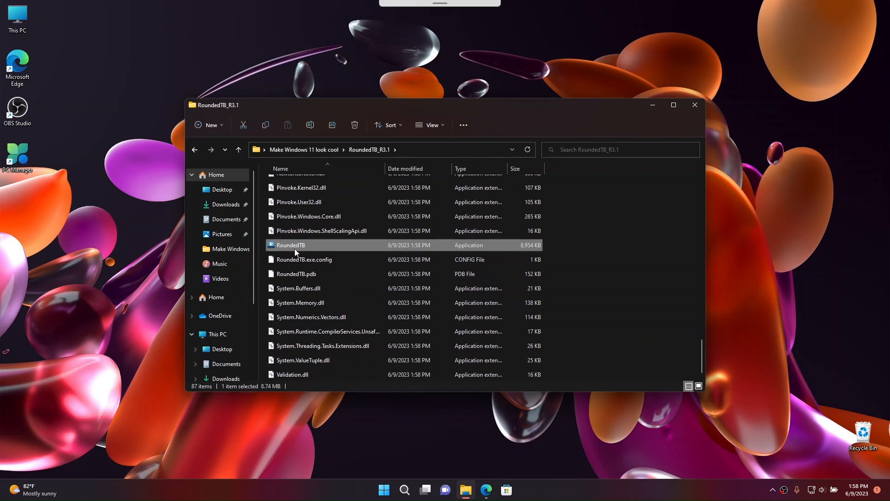
pyautogui.moveTo(463, 125)
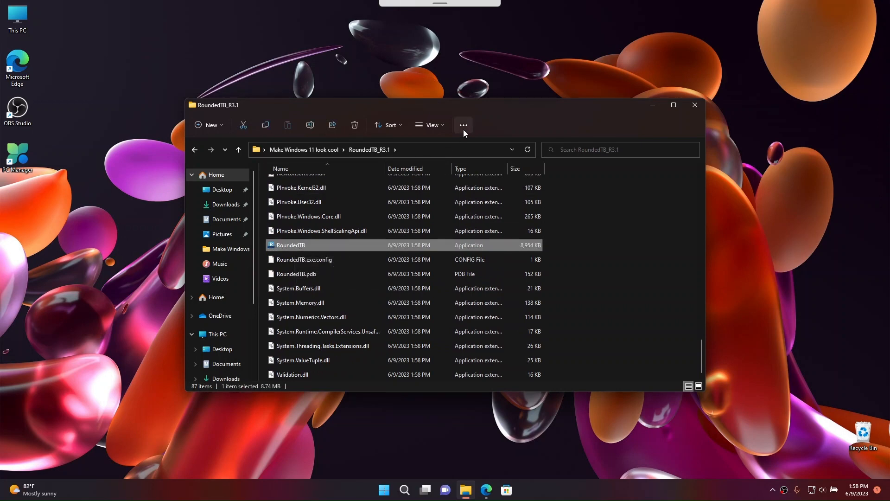
pyautogui.click(429, 125)
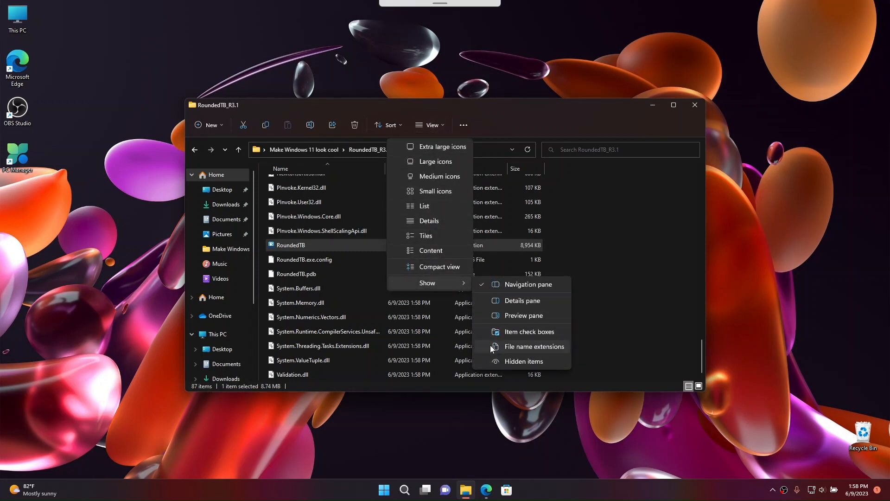
pyautogui.click(534, 346)
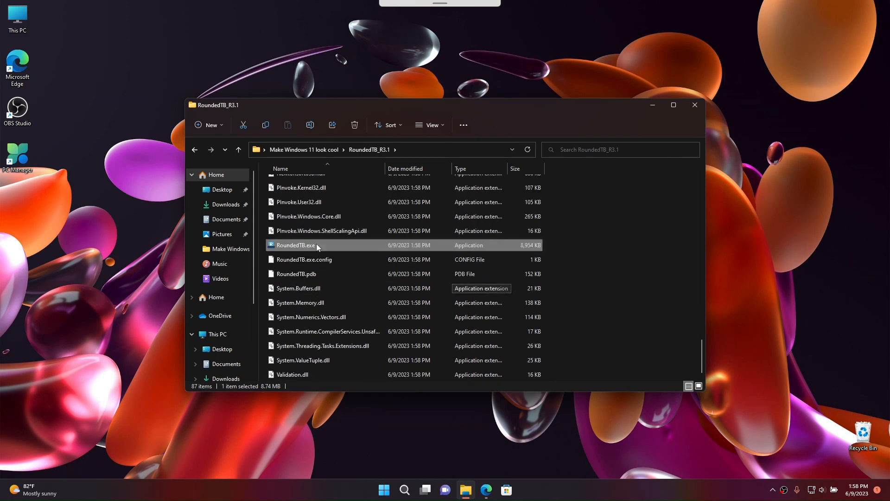
pyautogui.moveTo(293, 245)
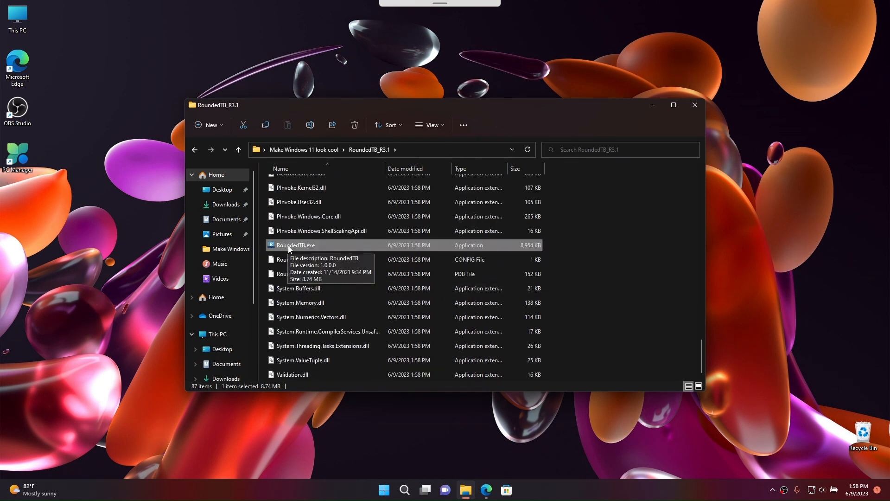
pyautogui.moveTo(630, 91)
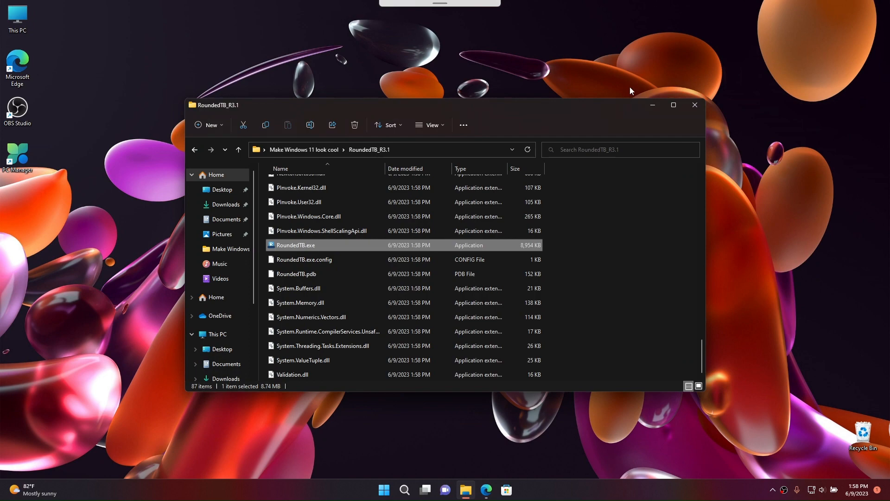
pyautogui.click(694, 105)
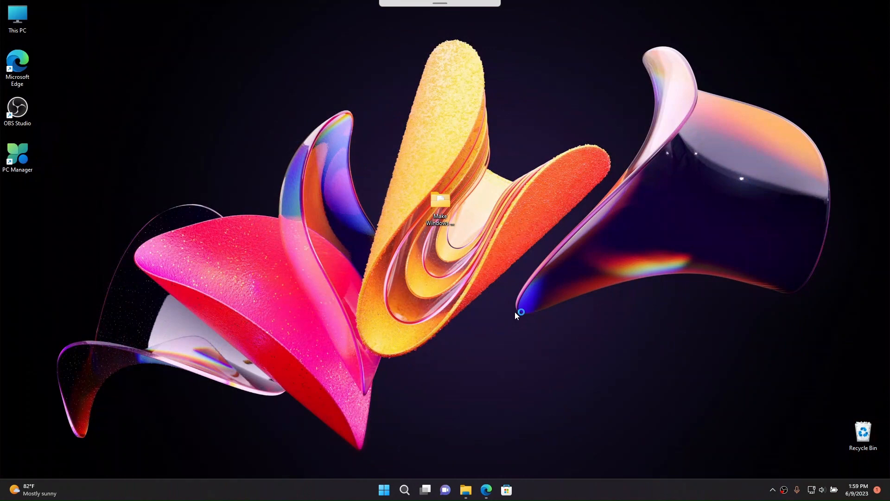
pyautogui.moveTo(520, 305)
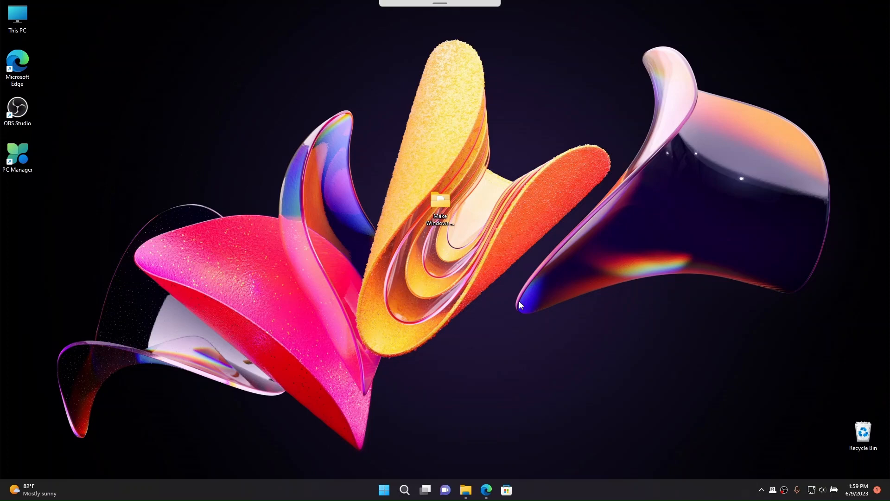
pyautogui.moveTo(641, 445)
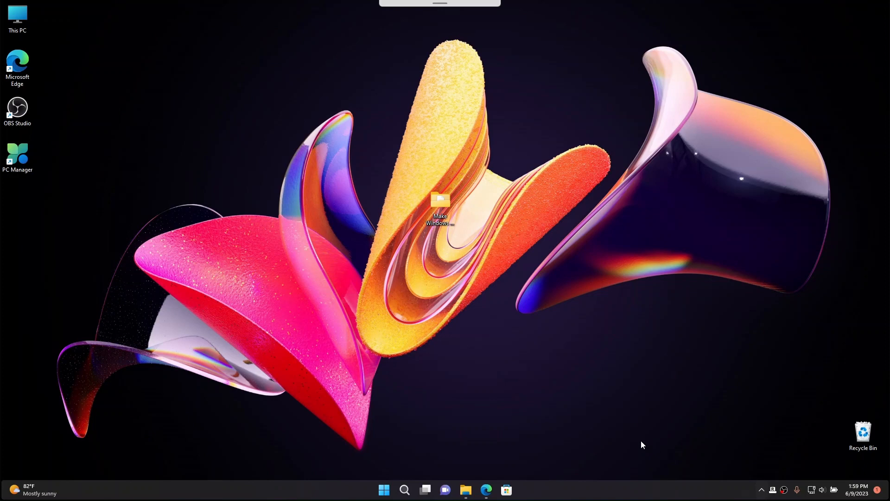
pyautogui.moveTo(759, 495)
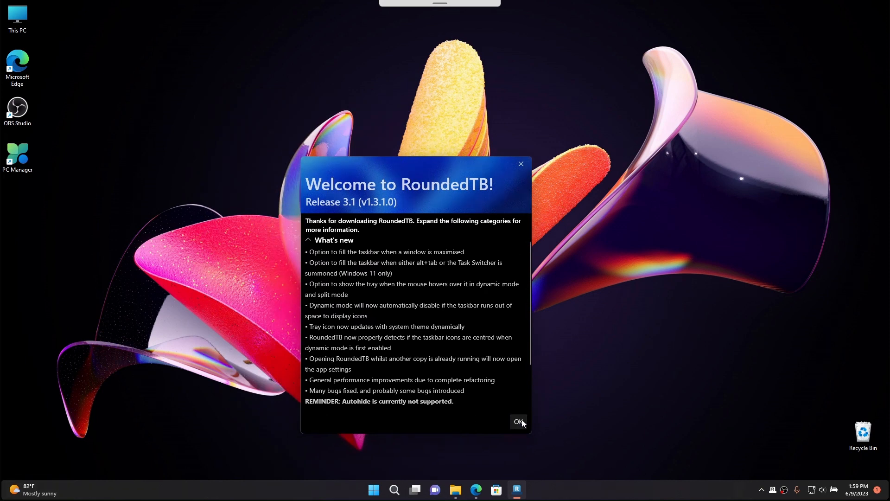
# Step: Dismiss the RoundedTB welcome notes to reach its settings with margin 3 and corner radius 25
pyautogui.click(517, 421)
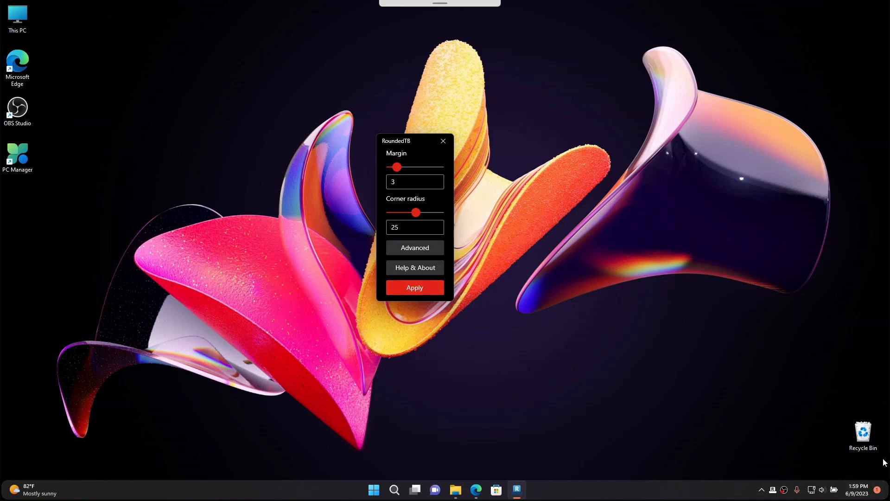
pyautogui.moveTo(497, 231)
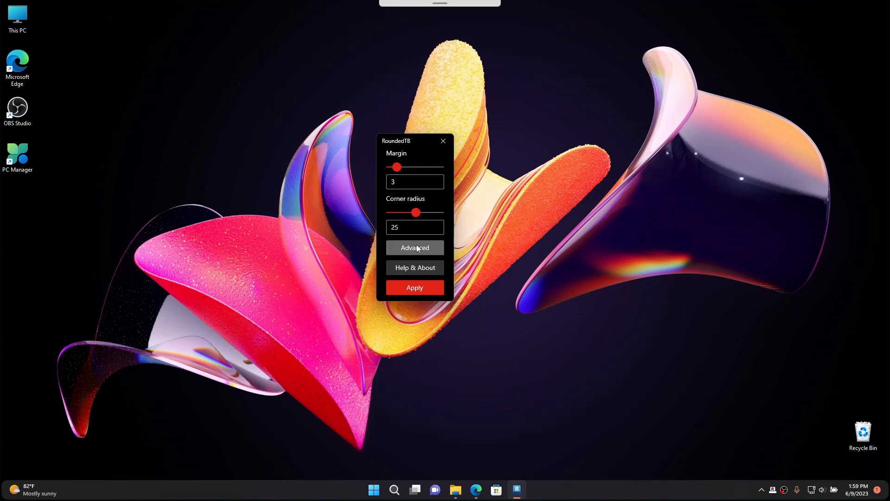
# Step: In Advanced options, enable Dynamic mode, TranslucentTB compatibility and Fill taskbar when maximised
pyautogui.click(414, 247)
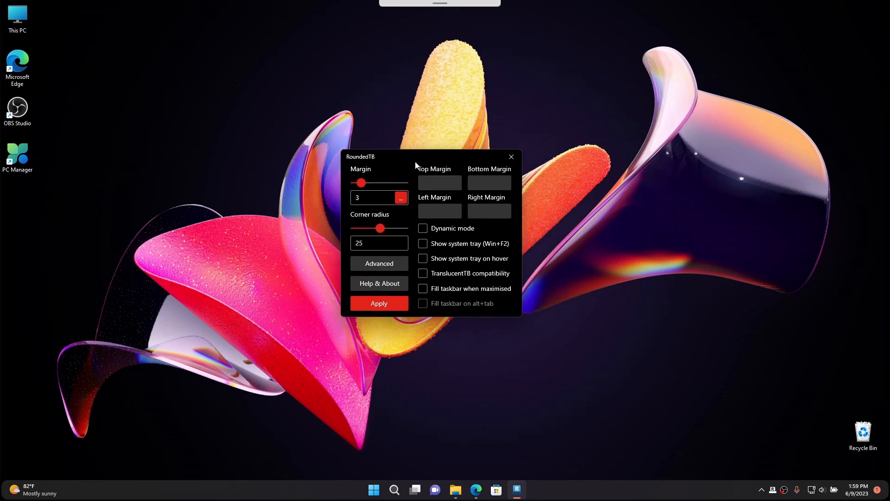
pyautogui.click(423, 228)
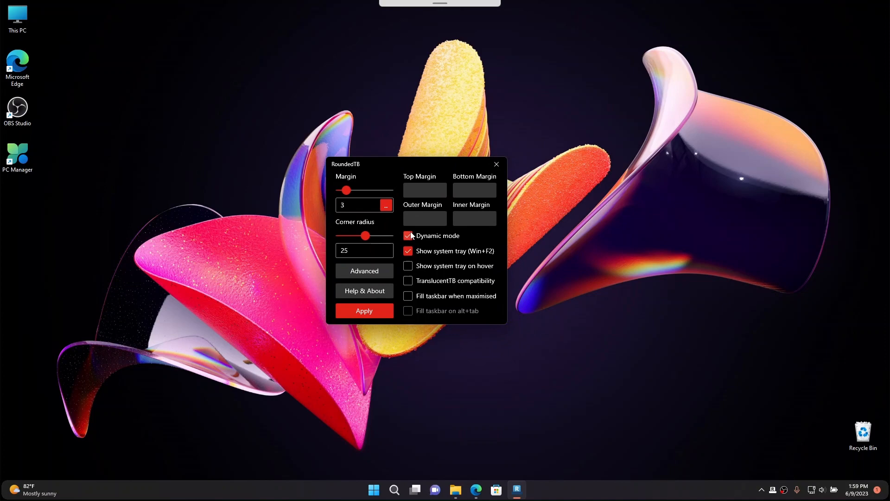
pyautogui.moveTo(459, 256)
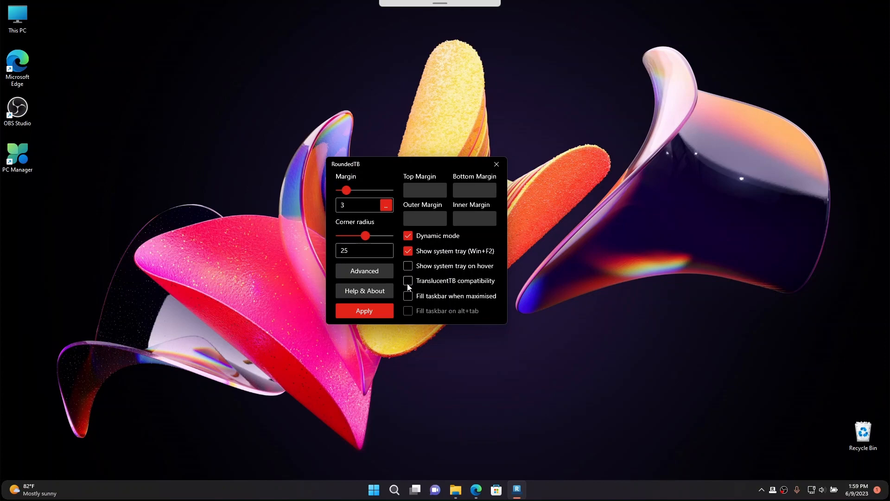
pyautogui.click(408, 280)
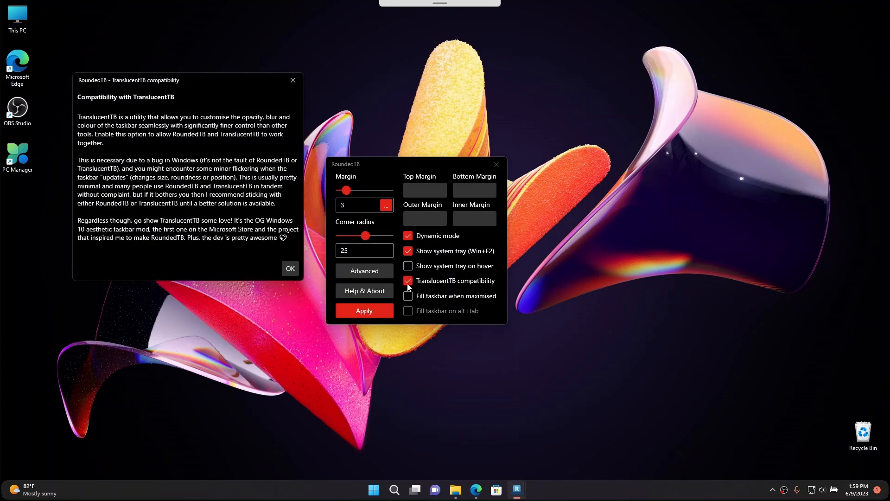
pyautogui.click(290, 268)
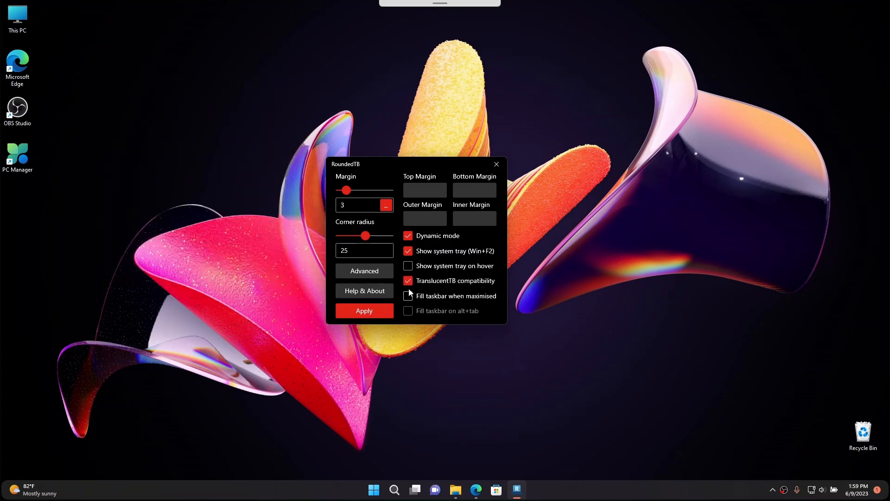
pyautogui.click(408, 295)
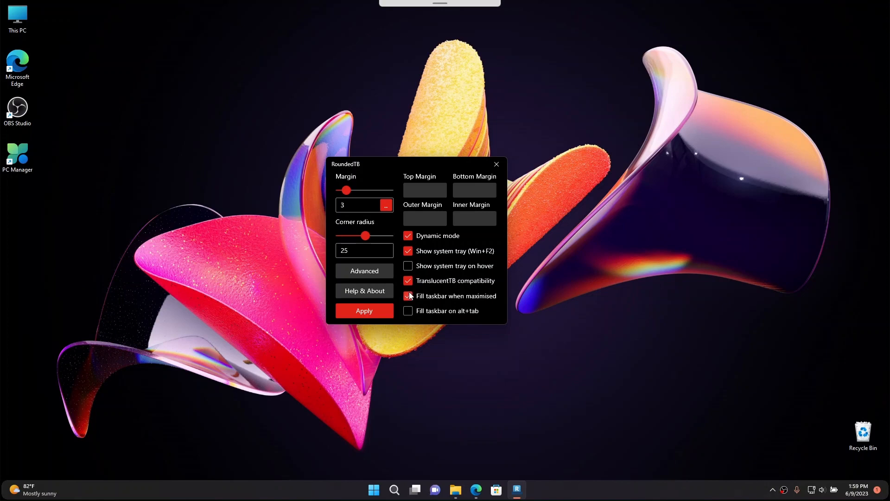
# Step: Apply the RoundedTB settings and go to Settings > Personalization > Taskbar
pyautogui.click(408, 296)
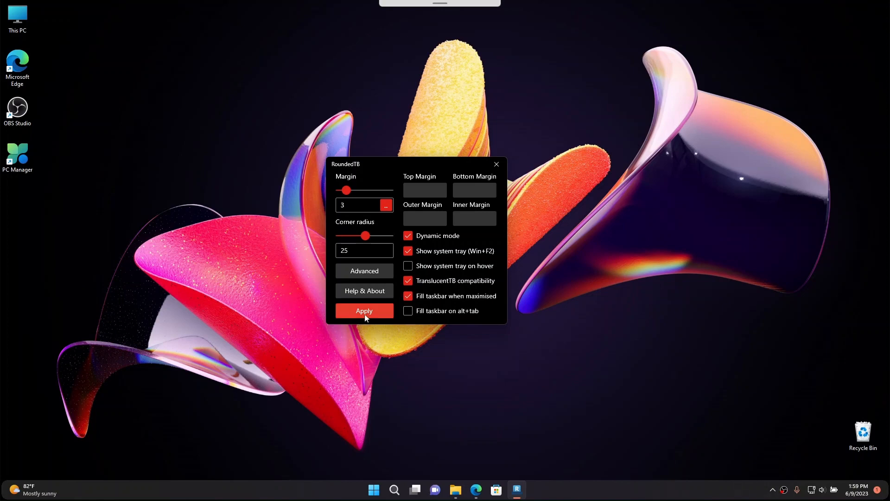
pyautogui.click(364, 311)
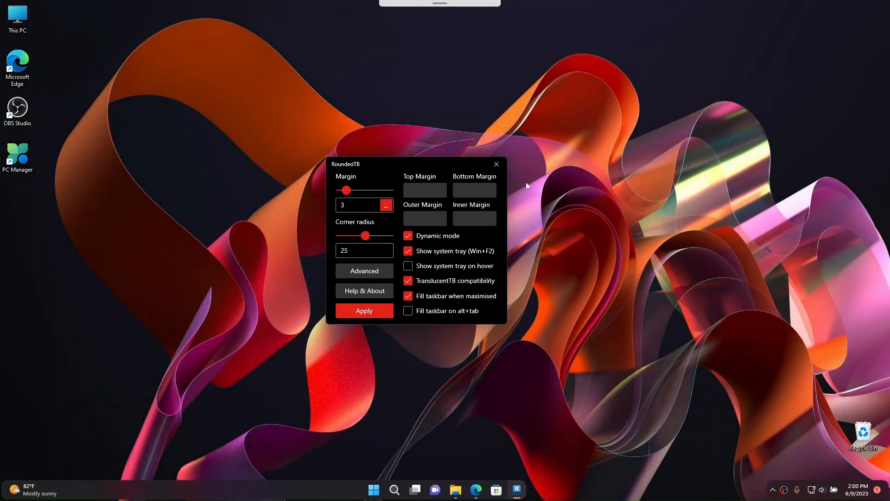
pyautogui.moveTo(265, 489)
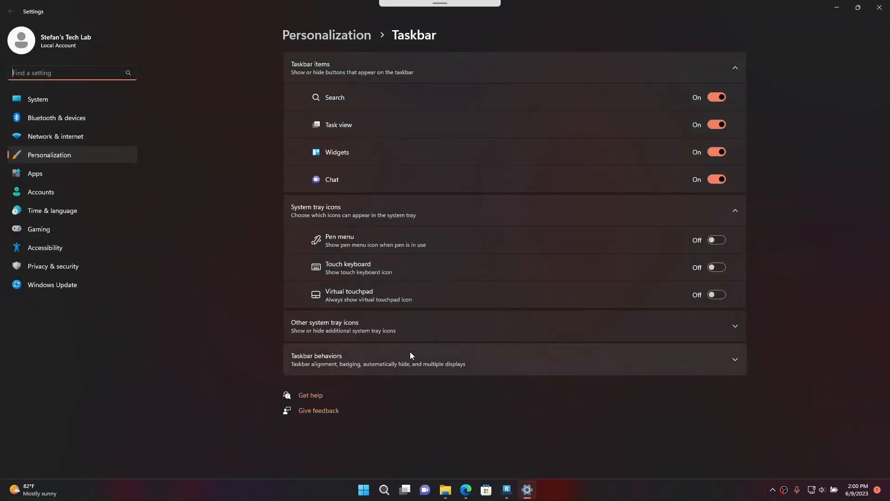
# Step: Under Taskbar behaviors set Taskbar alignment to Center, then return to the RoundedTB window
pyautogui.click(377, 359)
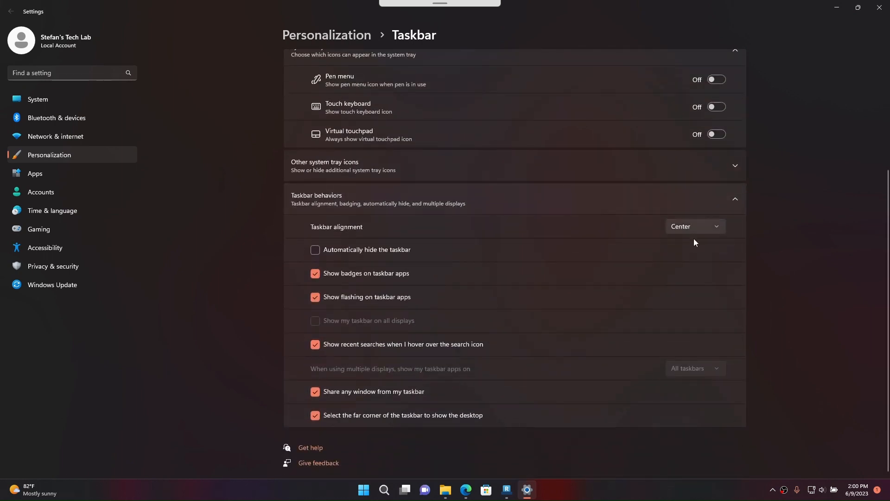
pyautogui.click(695, 227)
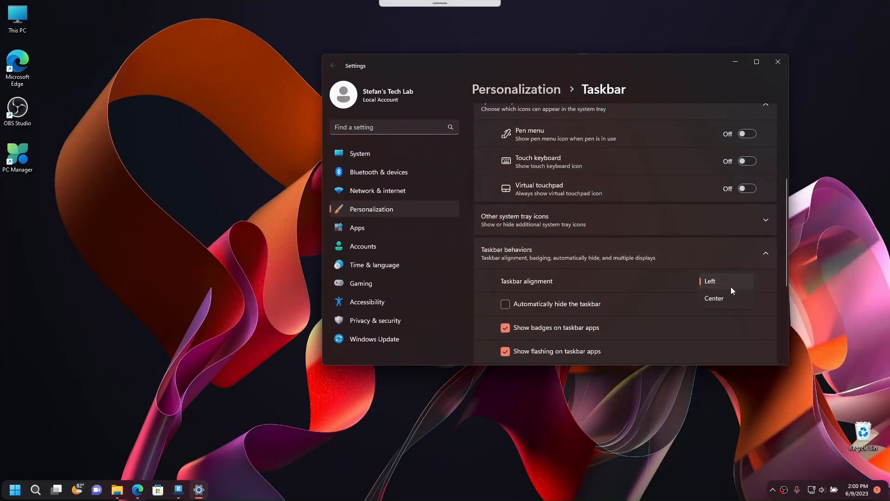
pyautogui.click(714, 297)
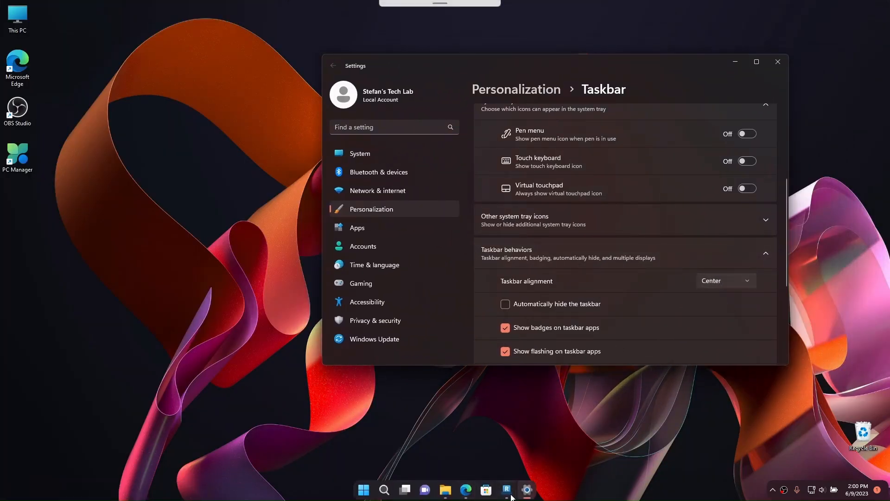
pyautogui.click(505, 489)
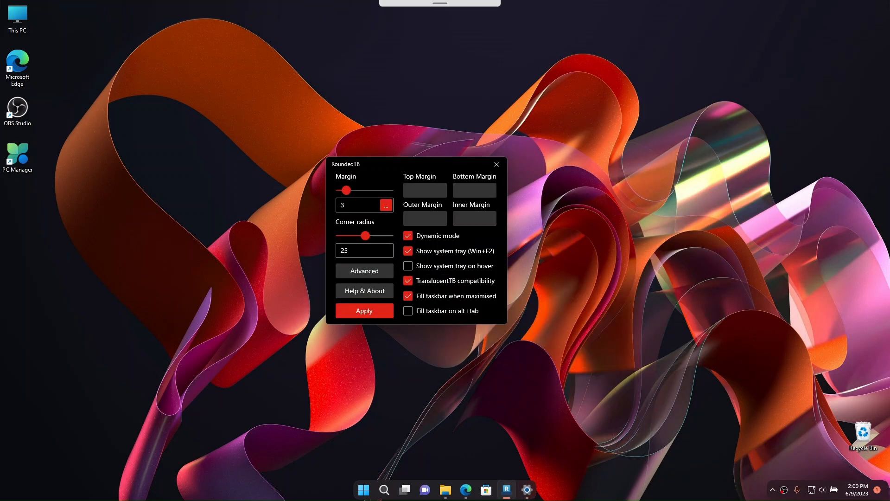
# Step: Keep Show system tray on, turn off tray-on-hover, apply, and close RoundedTB
pyautogui.click(772, 489)
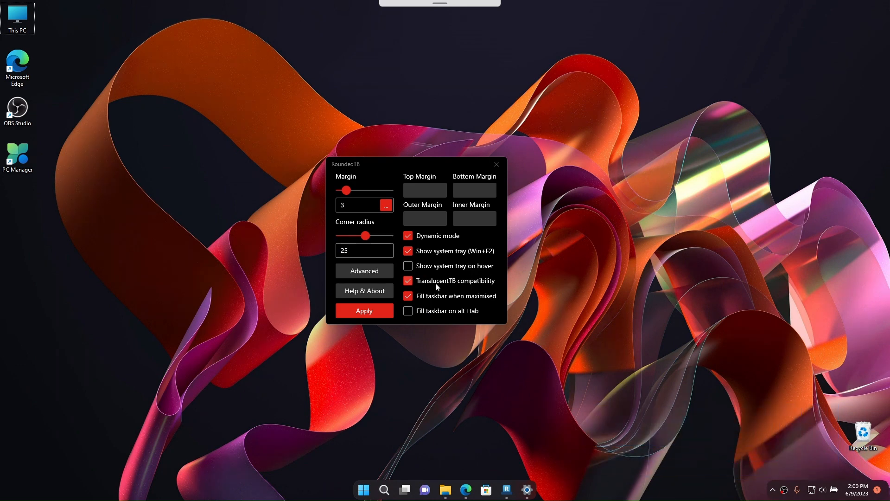
pyautogui.click(408, 252)
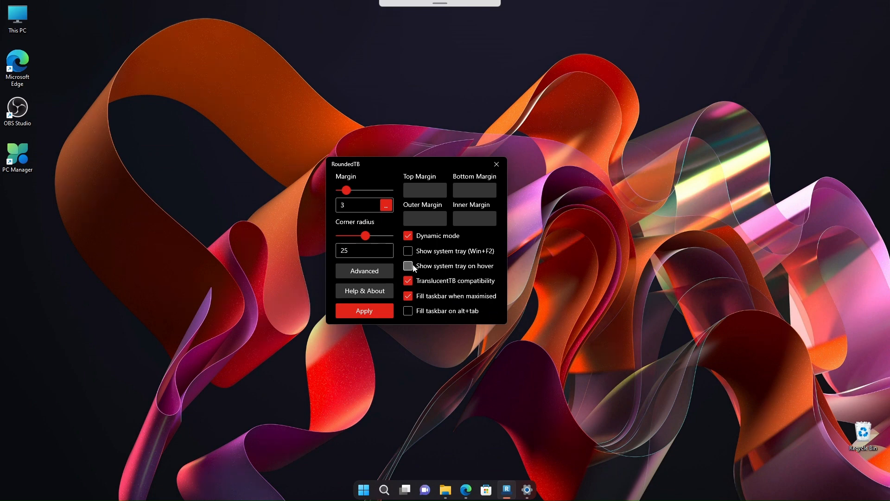
pyautogui.click(408, 266)
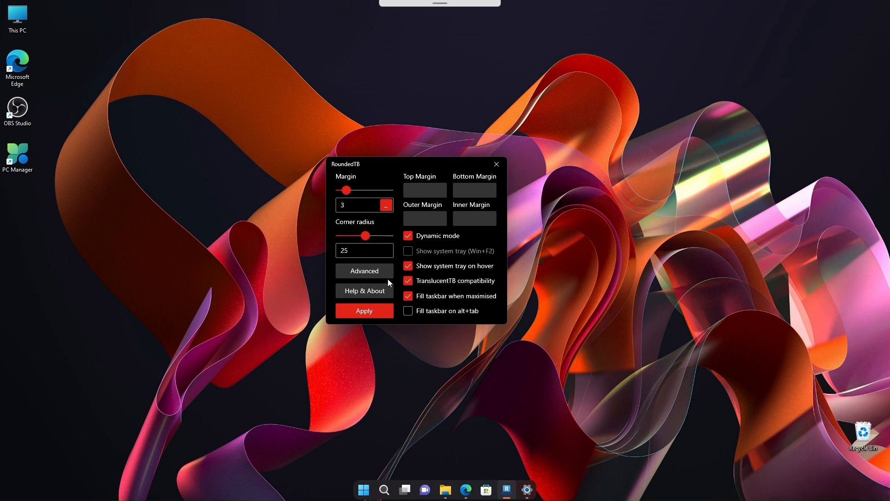
pyautogui.click(408, 251)
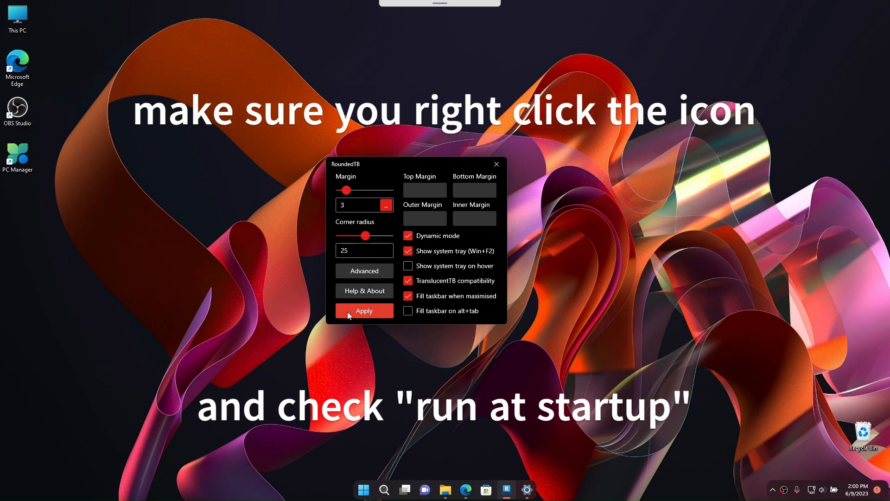
pyautogui.moveTo(373, 262)
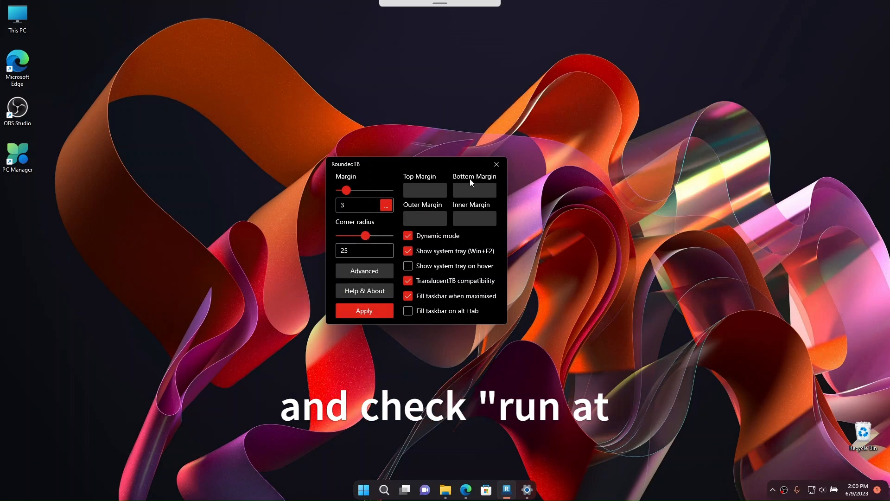
pyautogui.click(494, 164)
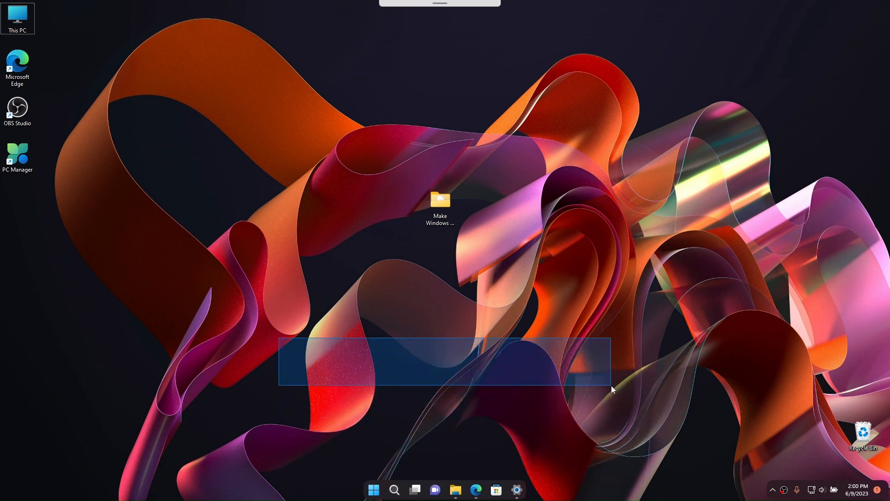
# Step: Run the Rainmeter-4.5.17 installer as a Standard installation, accepting language and the UAC prompt
pyautogui.doubleClick(439, 203)
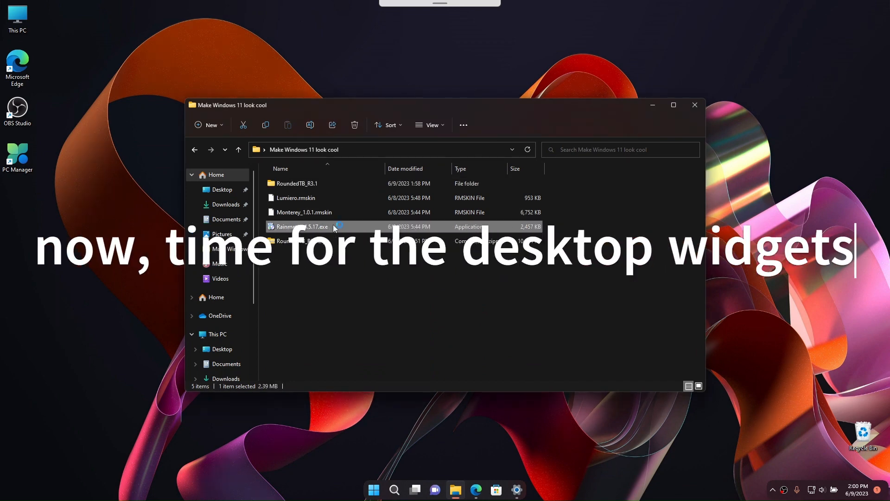
pyautogui.doubleClick(299, 226)
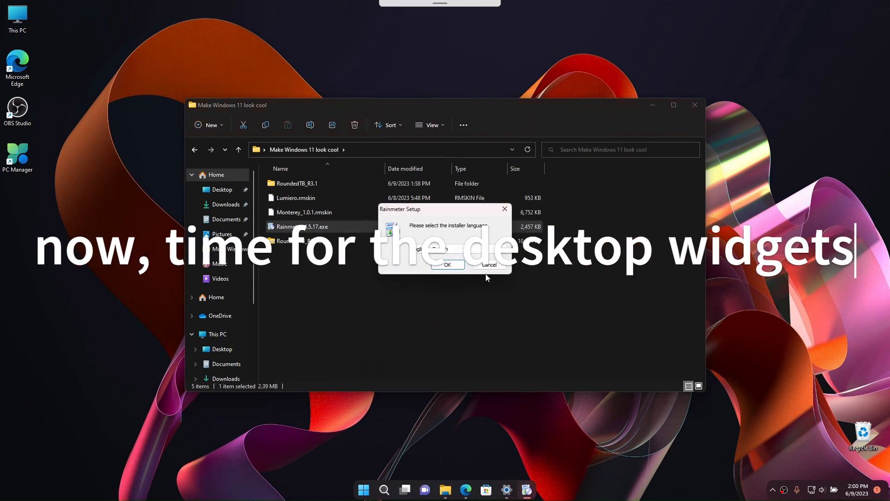
pyautogui.click(446, 265)
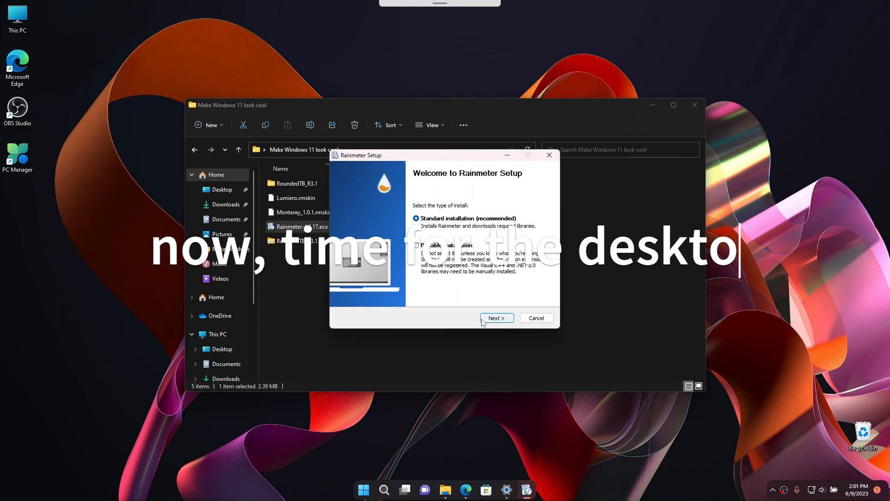
pyautogui.click(495, 317)
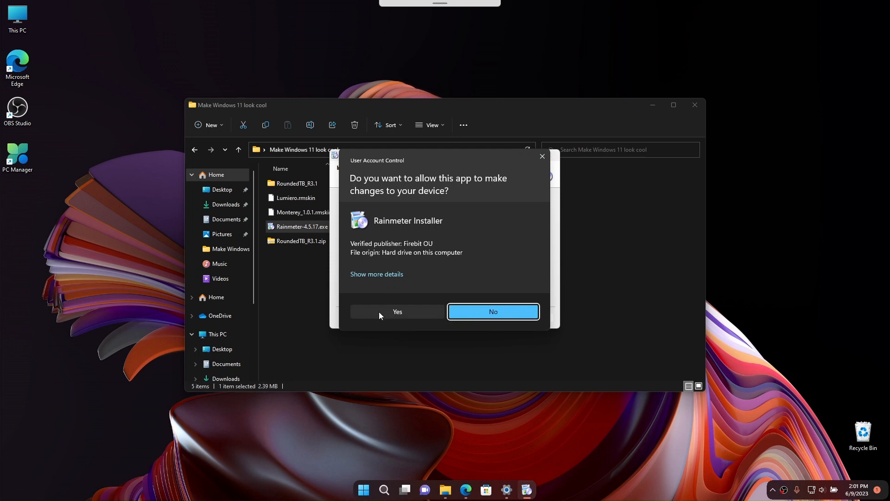
pyautogui.click(396, 312)
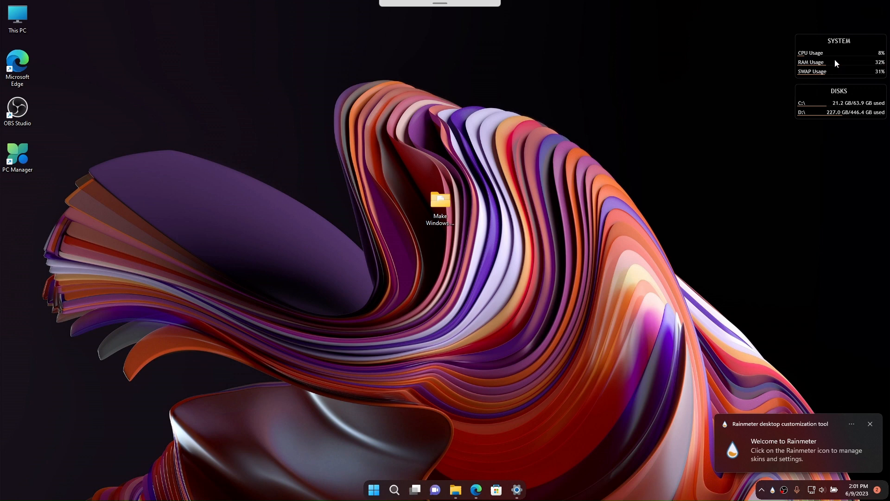
# Step: Return to the skins folder and launch the Lumiero.rmskin package
pyautogui.click(869, 424)
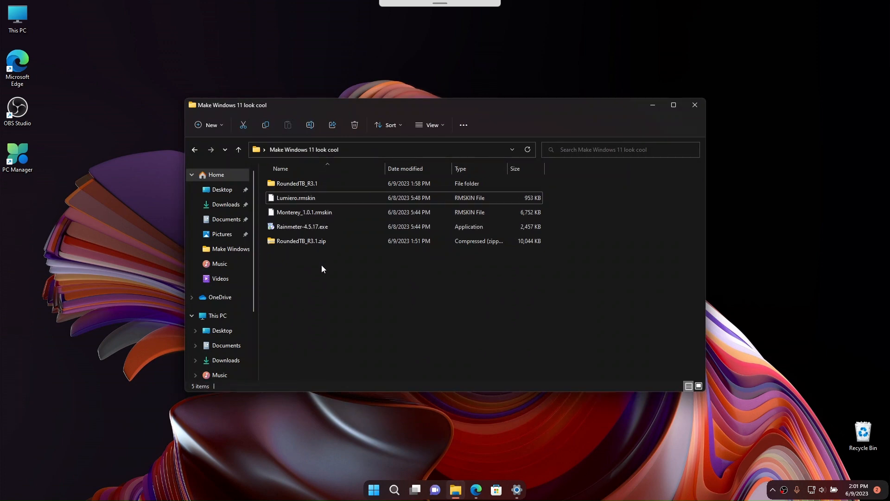
pyautogui.rightClick(321, 269)
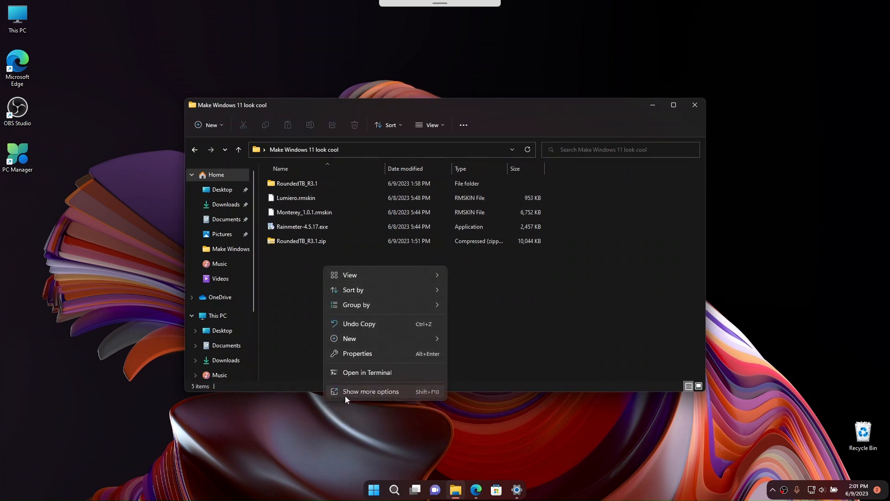
pyautogui.click(340, 259)
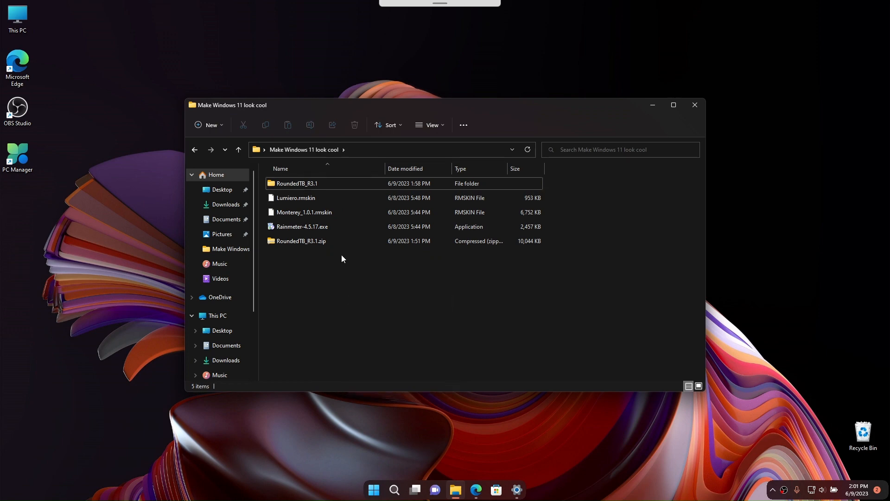
pyautogui.doubleClick(295, 197)
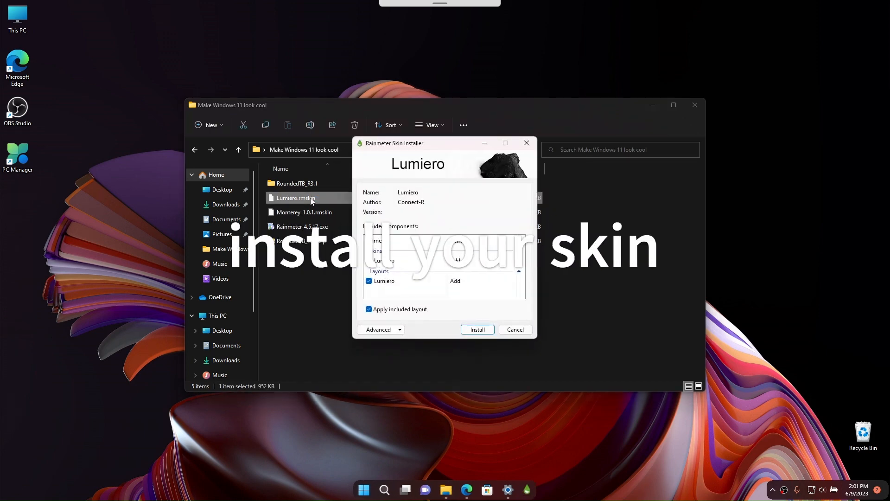
pyautogui.moveTo(477, 329)
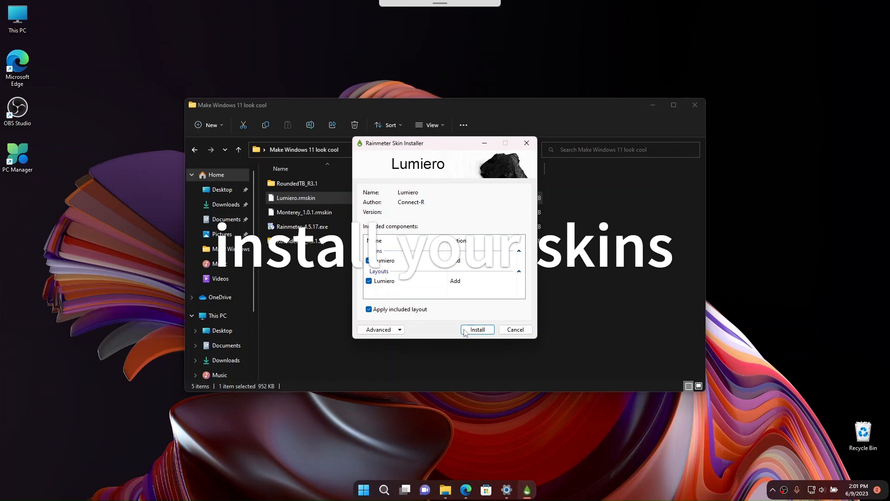
# Step: Install the Lumiero skin so its clock, greeting, date and weather widgets load
pyautogui.click(477, 329)
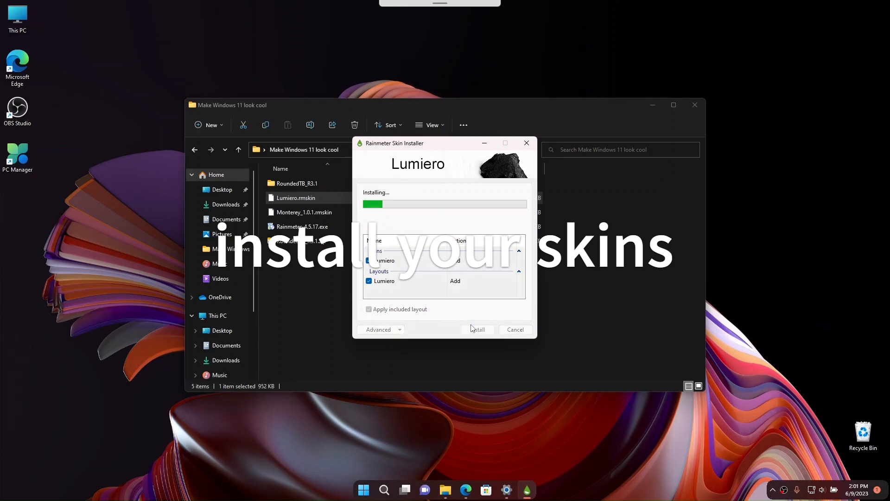
pyautogui.click(478, 329)
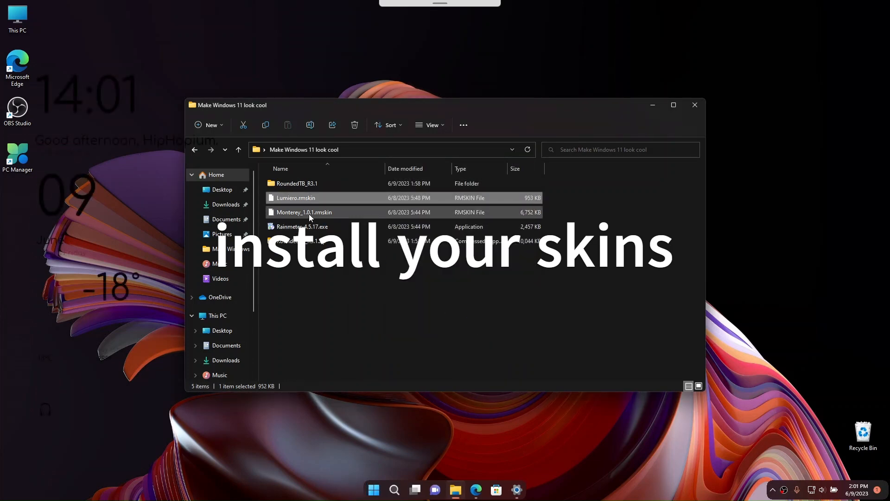
pyautogui.rightClick(304, 211)
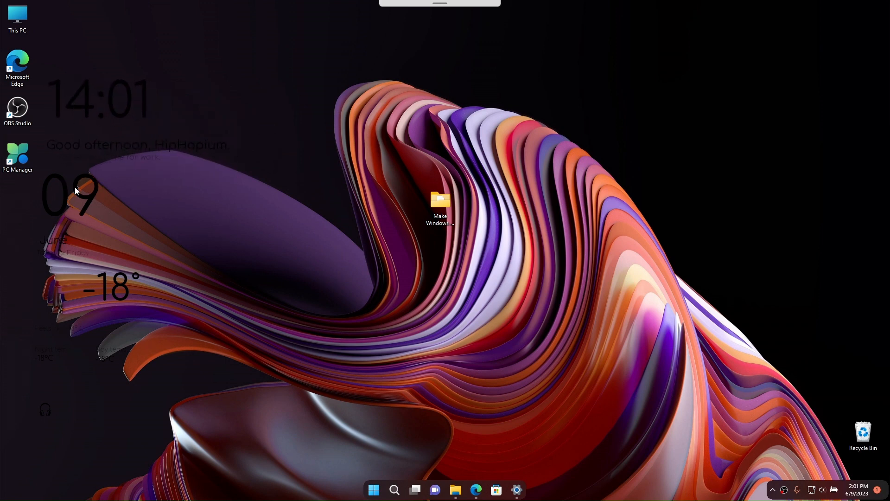
pyautogui.moveTo(117, 282)
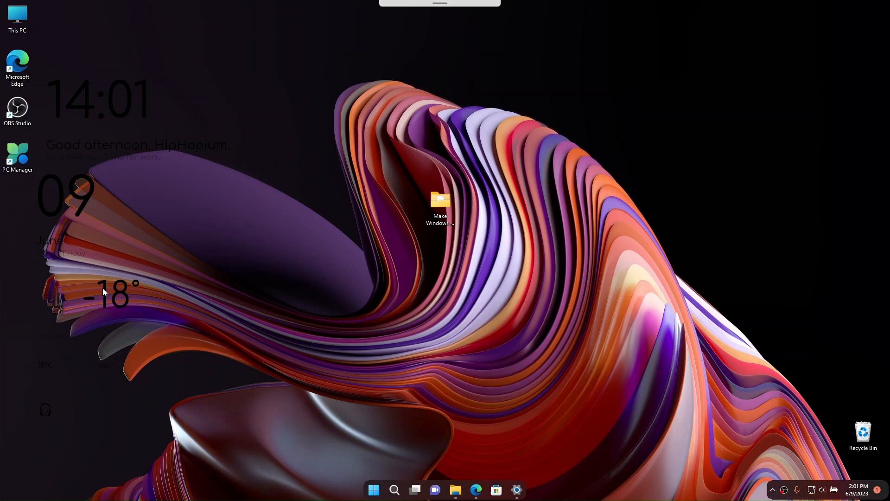
pyautogui.moveTo(198, 299)
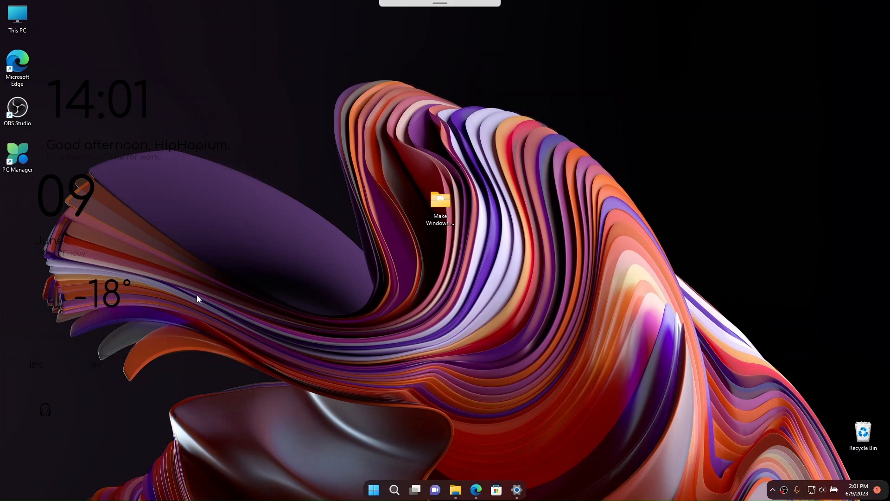
pyautogui.moveTo(510, 274)
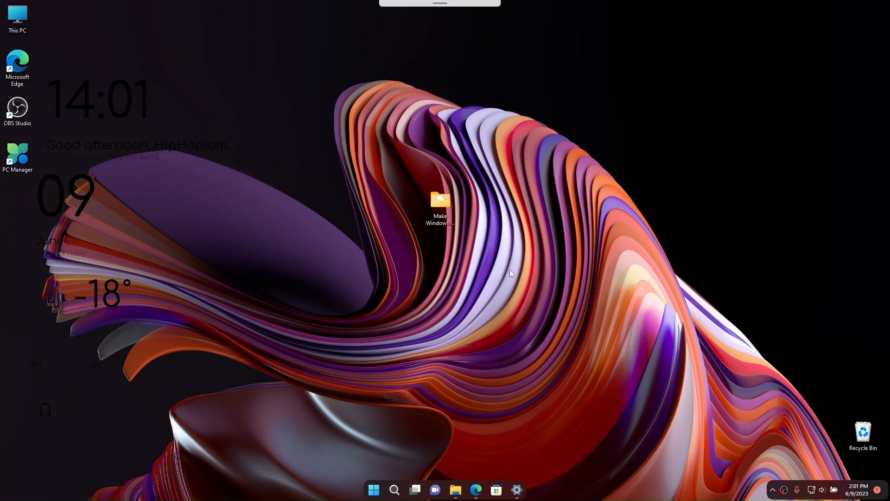
# Step: Switch to the next background, then apply the light blue bloom theme in Personalization
pyautogui.rightClick(257, 206)
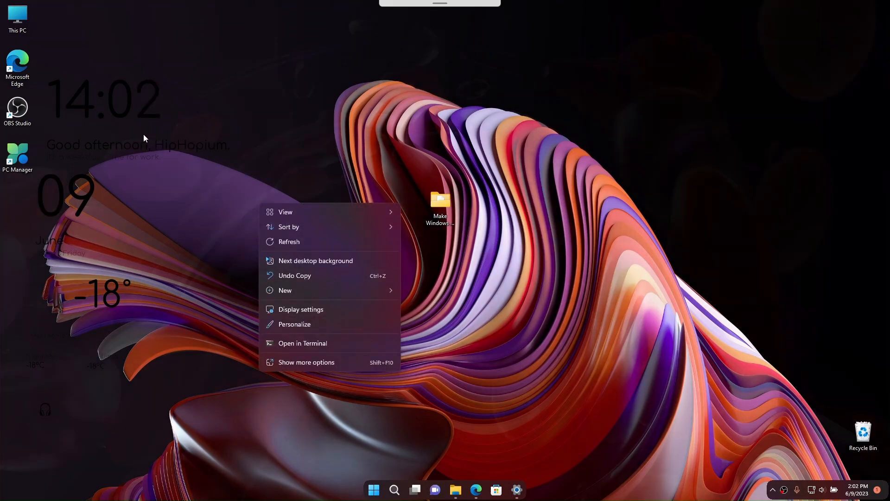
pyautogui.click(315, 260)
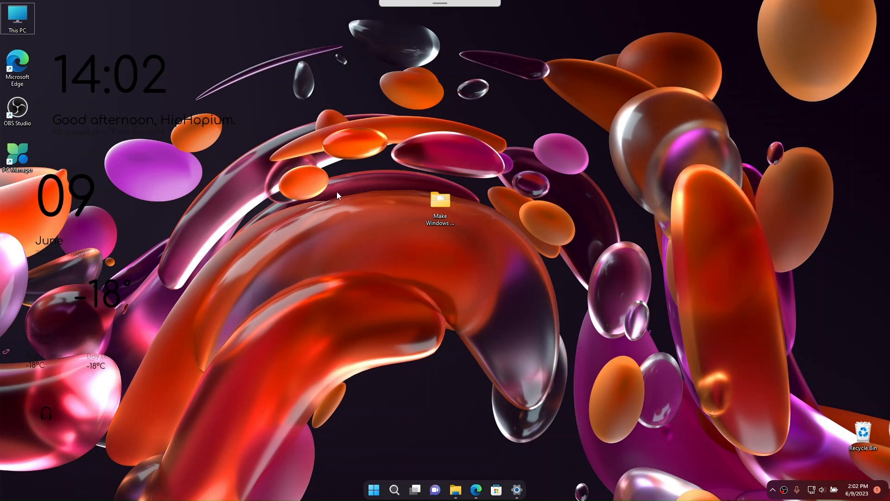
pyautogui.rightClick(338, 196)
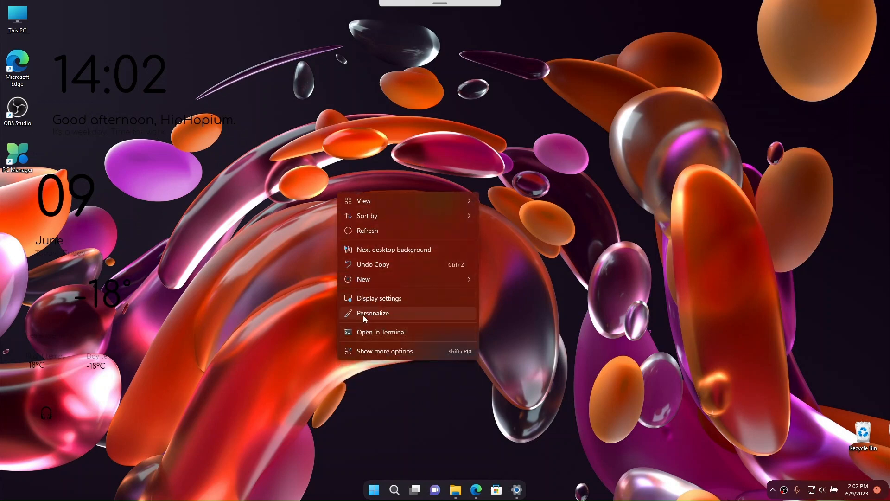
pyautogui.click(373, 312)
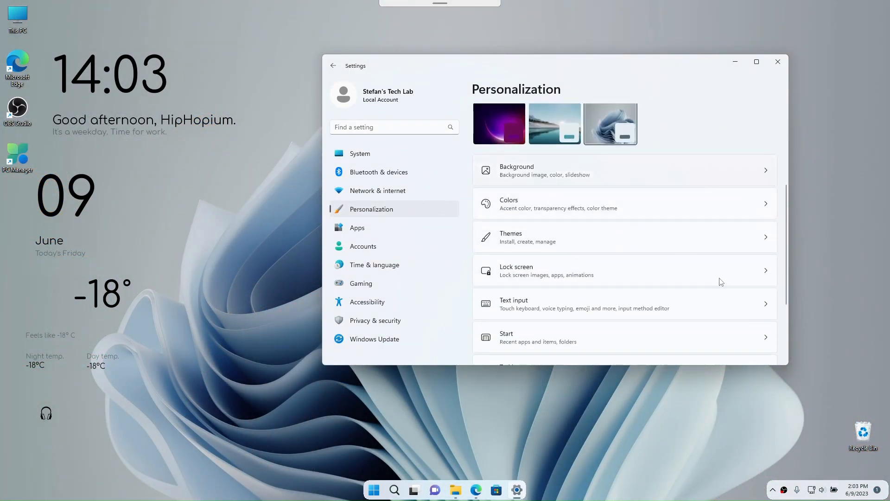
pyautogui.click(623, 170)
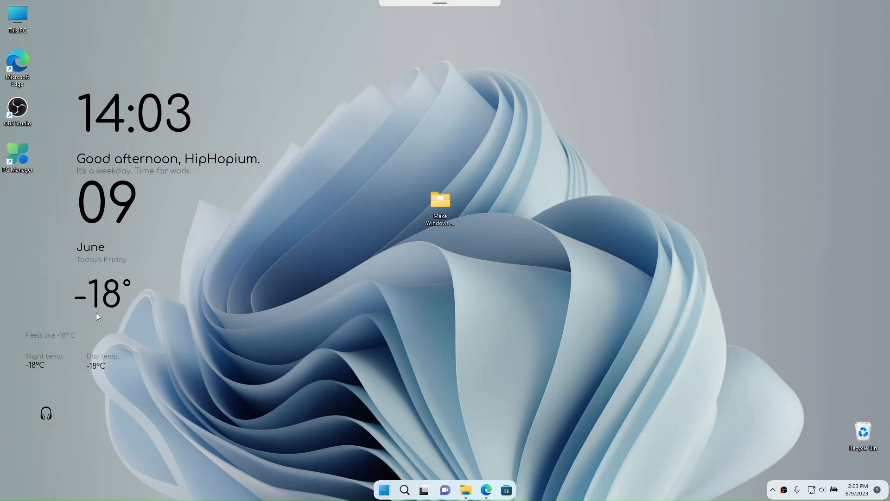
# Step: Hide the desktop icons via the View menu and reopen the skins folder
pyautogui.rightClick(100, 307)
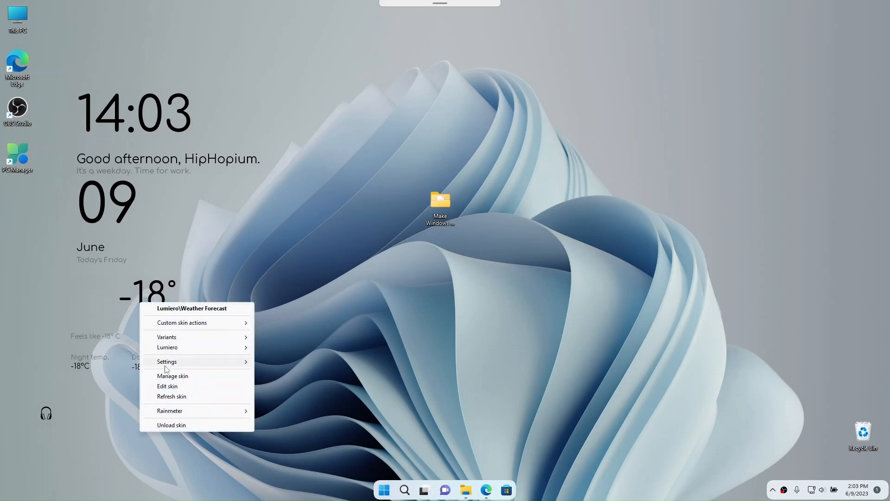
pyautogui.click(153, 300)
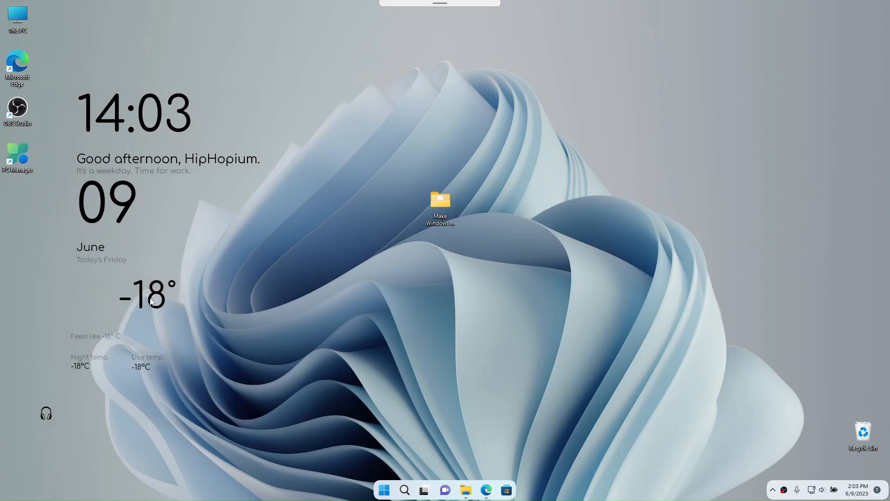
pyautogui.moveTo(72, 408)
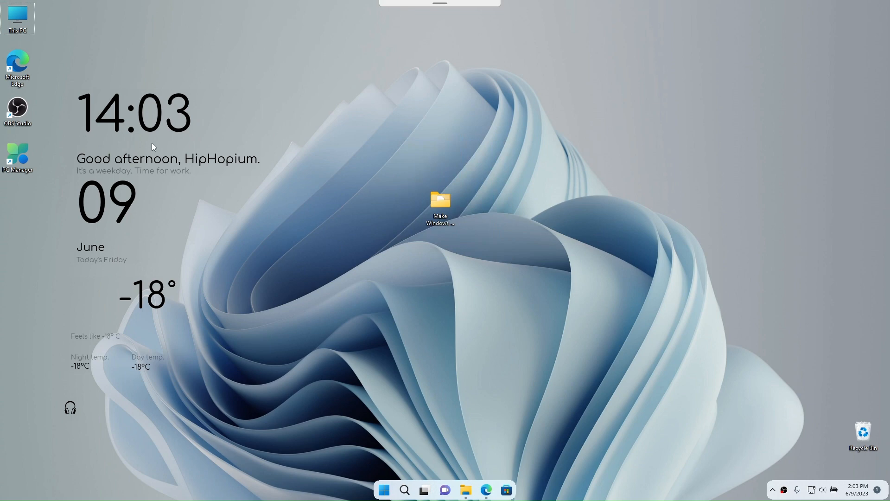
pyautogui.rightClick(310, 208)
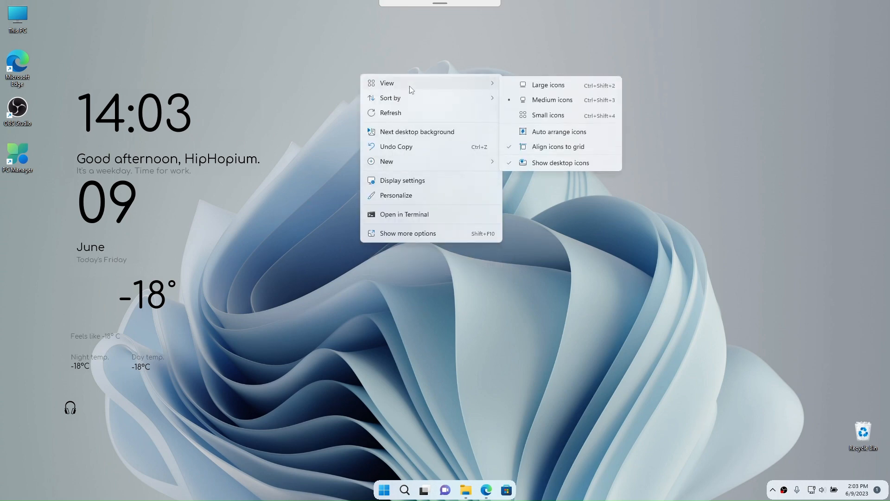
pyautogui.moveTo(543, 167)
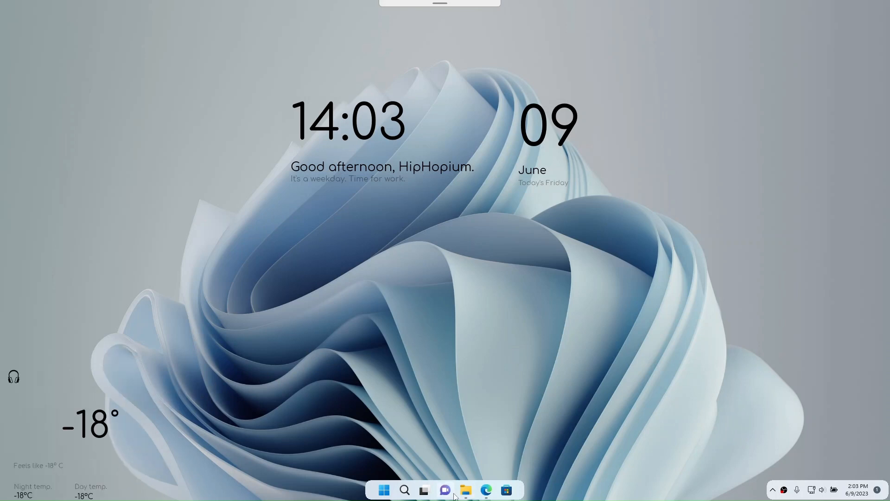
pyautogui.click(464, 489)
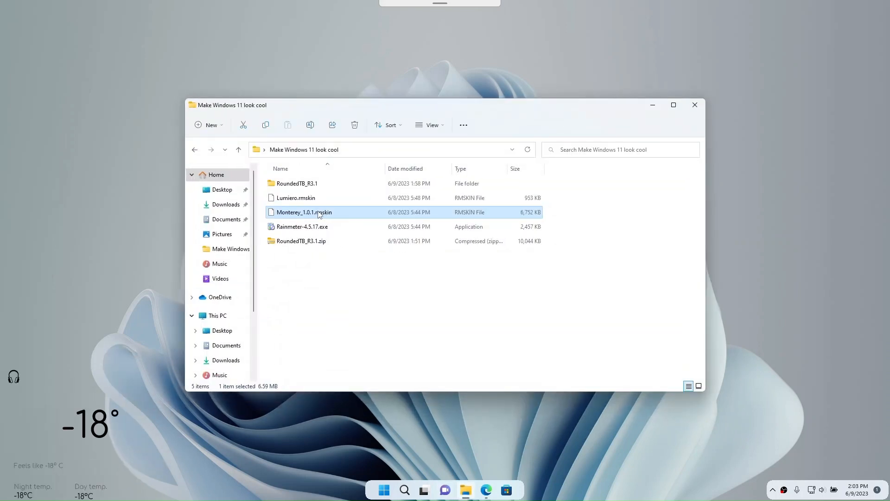
# Step: Install the Monterey_1.0.1.rmskin package with its plugins and minimise File Explorer
pyautogui.doubleClick(304, 212)
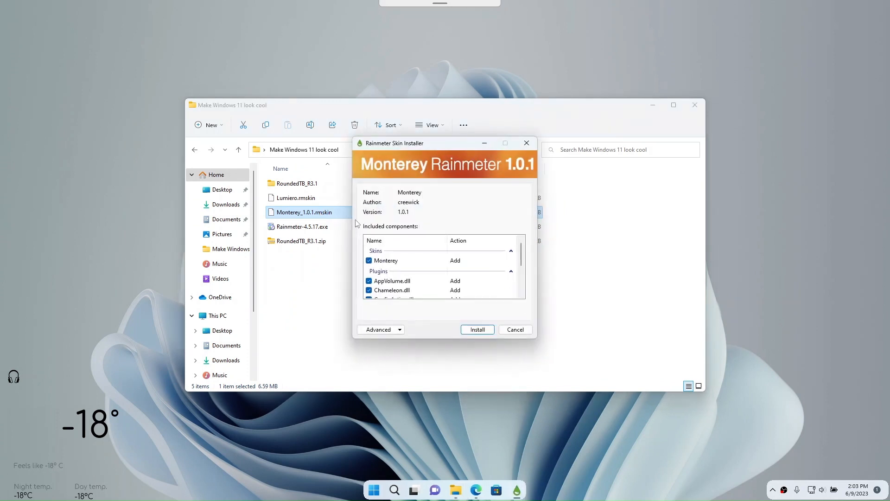
pyautogui.scroll(-3)
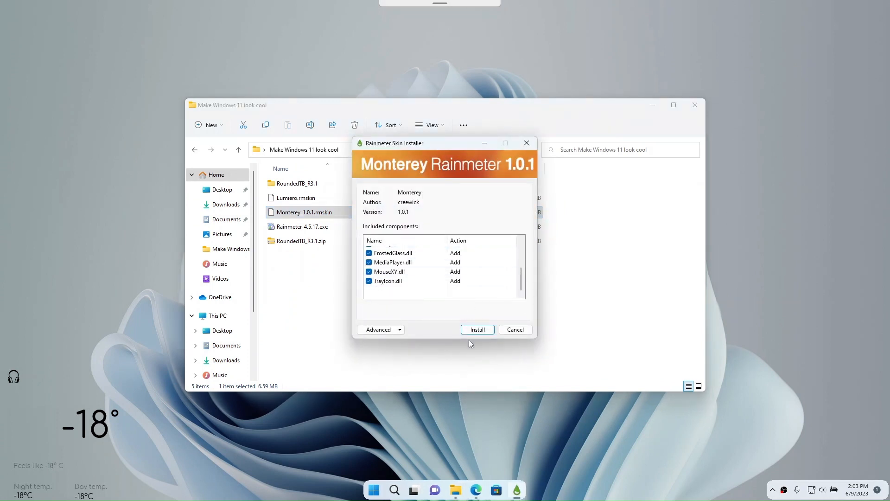
pyautogui.click(476, 330)
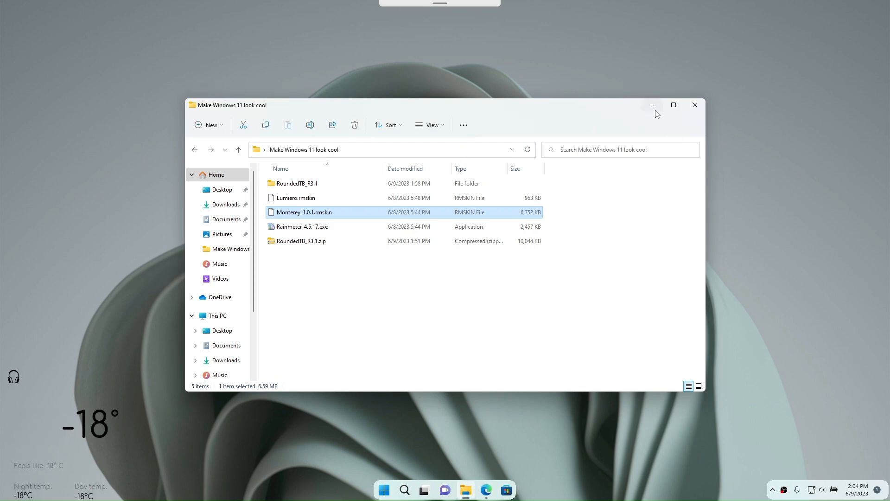
pyautogui.click(651, 105)
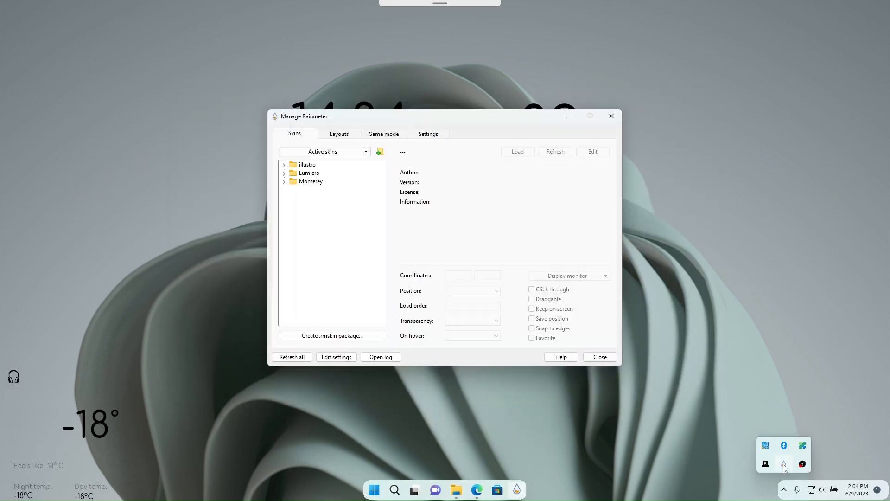
# Step: Unload the Lumiero Song Info.ini and Weather Forecast.ini widgets in Manage Rainmeter
pyautogui.click(284, 181)
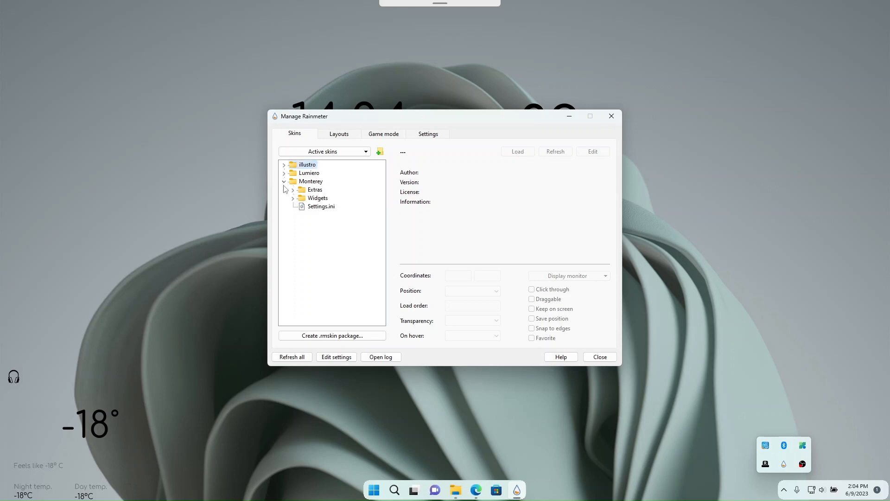
pyautogui.click(293, 197)
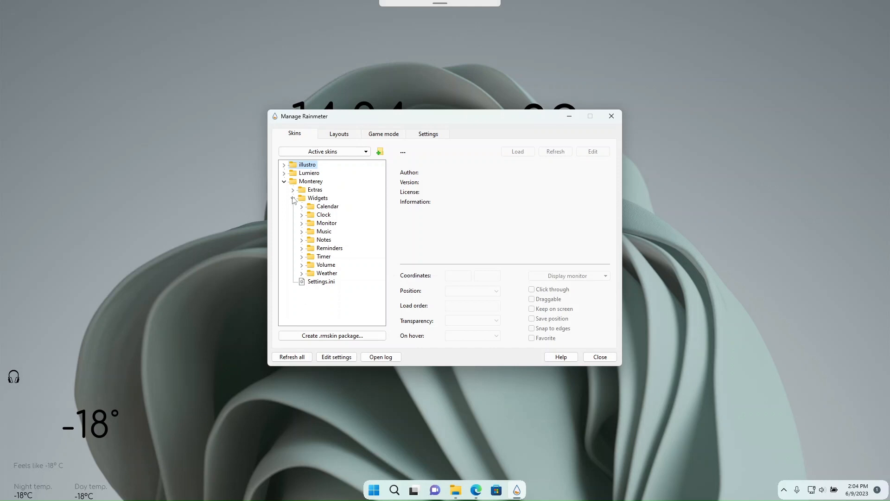
pyautogui.click(284, 181)
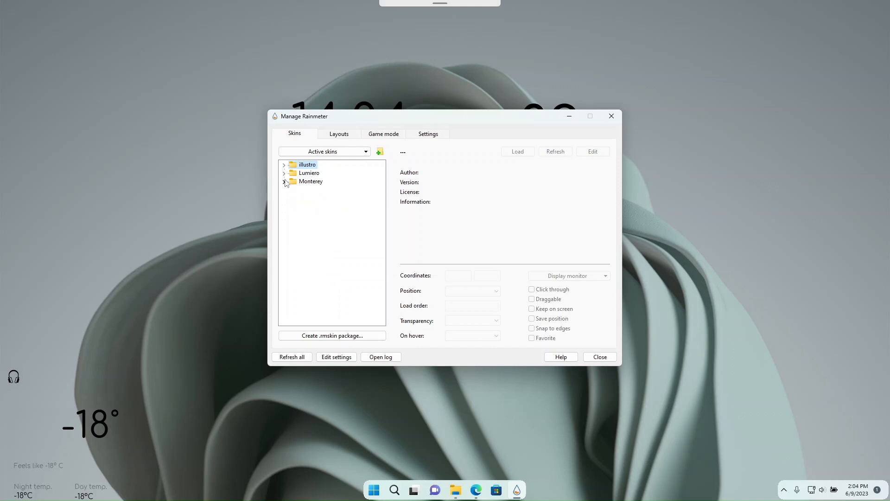
pyautogui.click(283, 172)
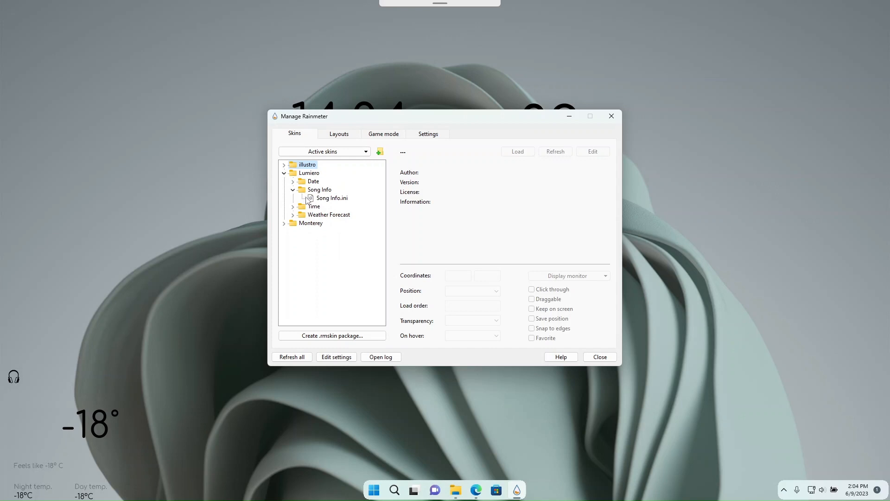
pyautogui.click(332, 198)
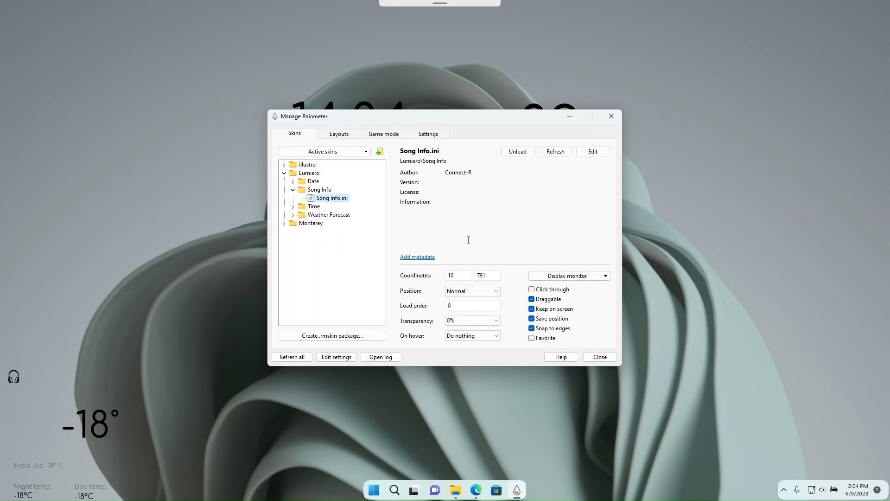
pyautogui.click(516, 151)
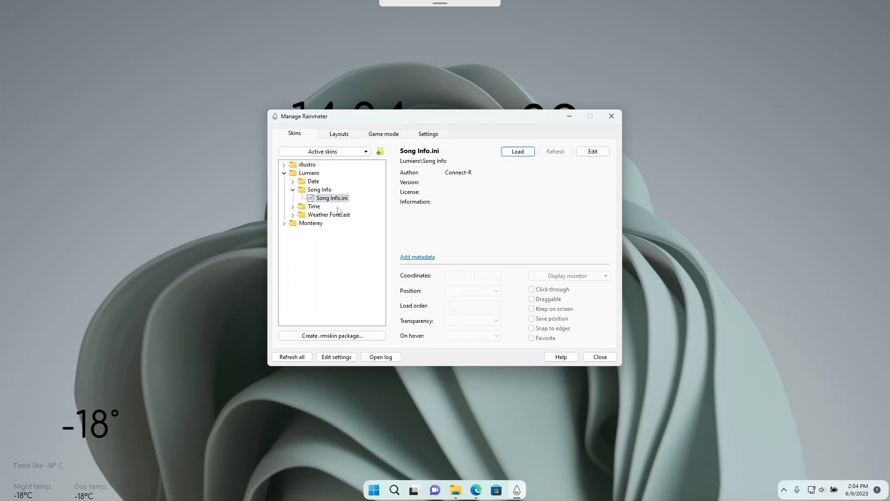
pyautogui.click(293, 189)
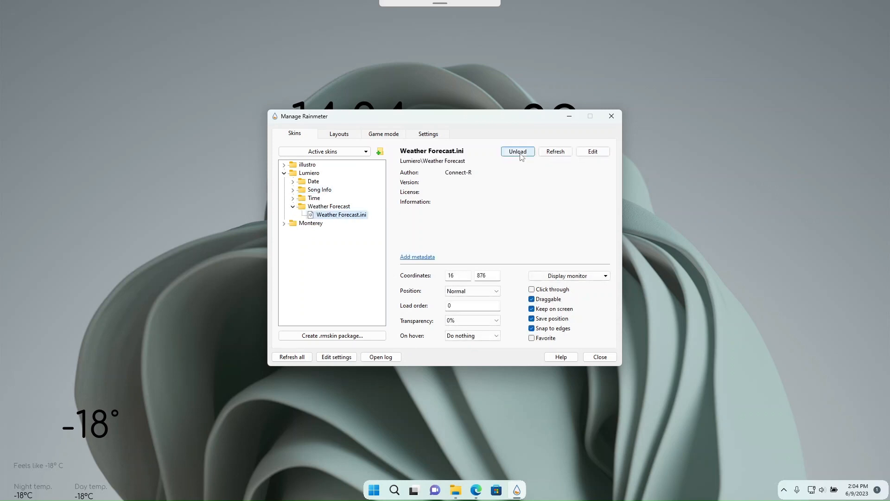
pyautogui.click(518, 151)
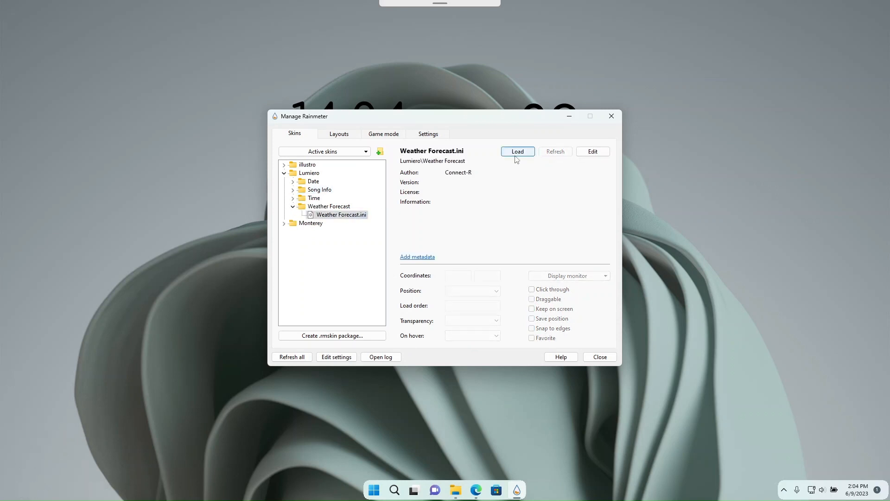
pyautogui.click(283, 173)
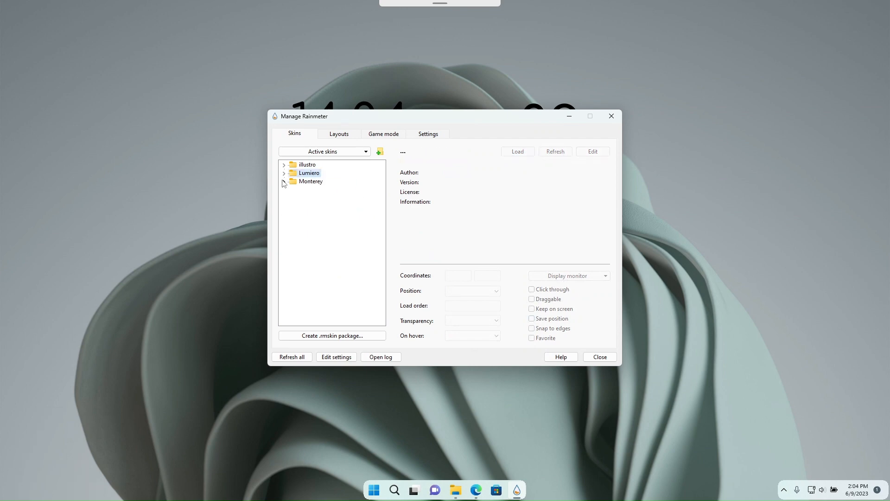
# Step: Load Monterey Widgets\Notes\Medium.ini so the notes widget appears on the desktop
pyautogui.click(284, 180)
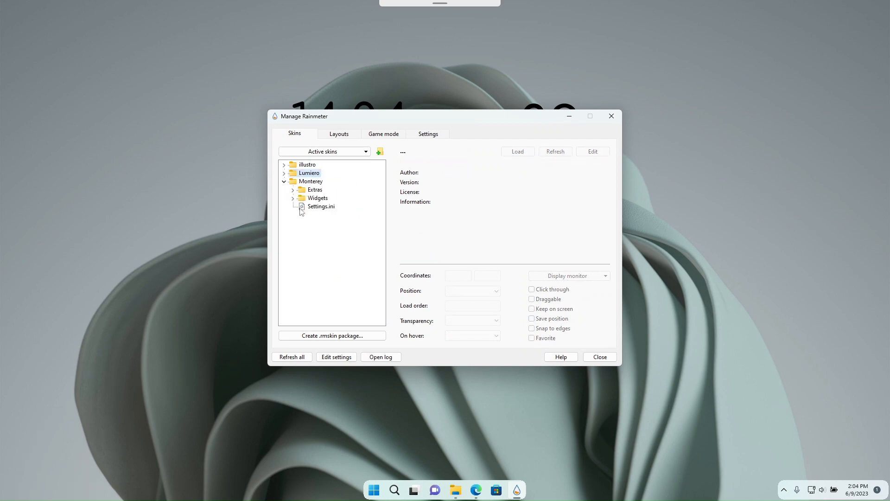
pyautogui.click(293, 198)
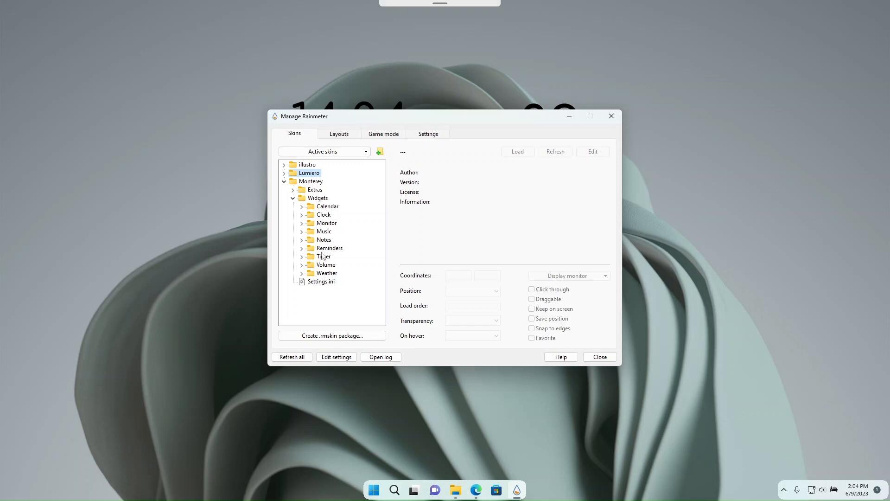
pyautogui.click(301, 255)
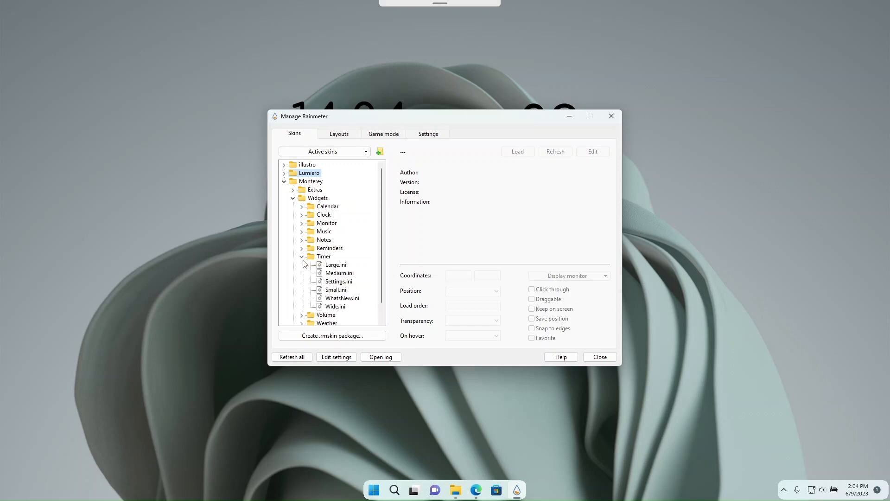
pyautogui.click(302, 256)
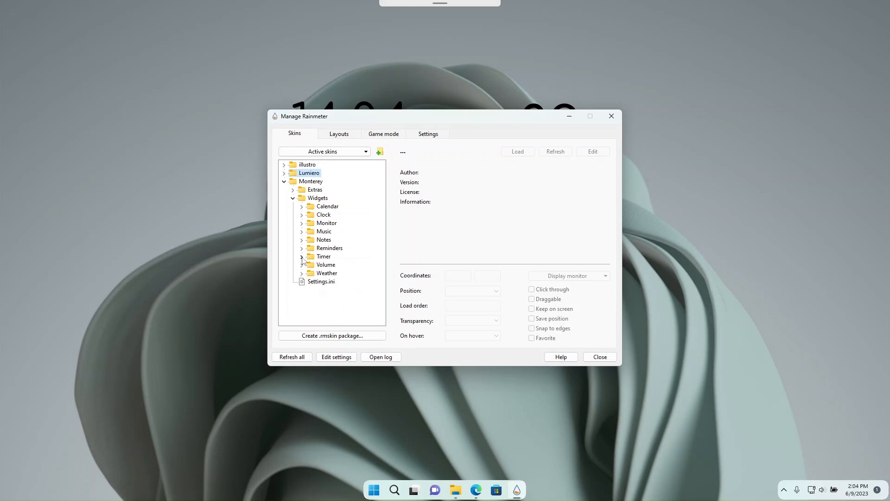
pyautogui.click(301, 239)
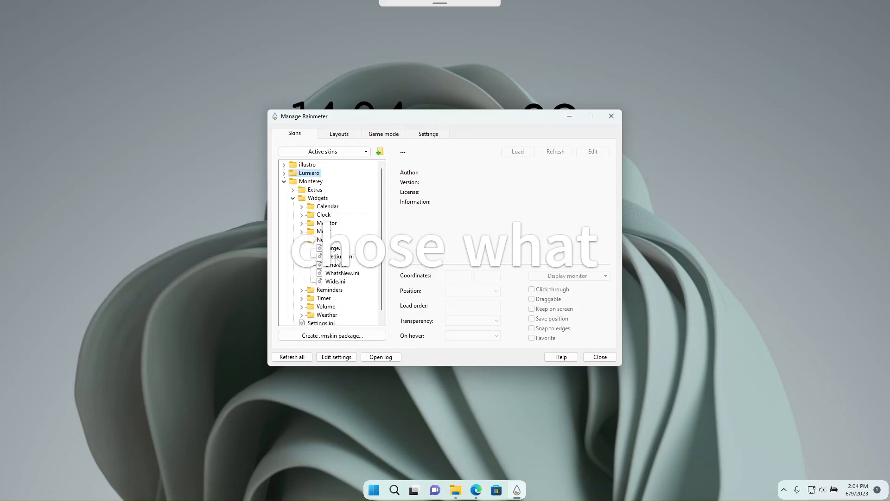
pyautogui.click(334, 256)
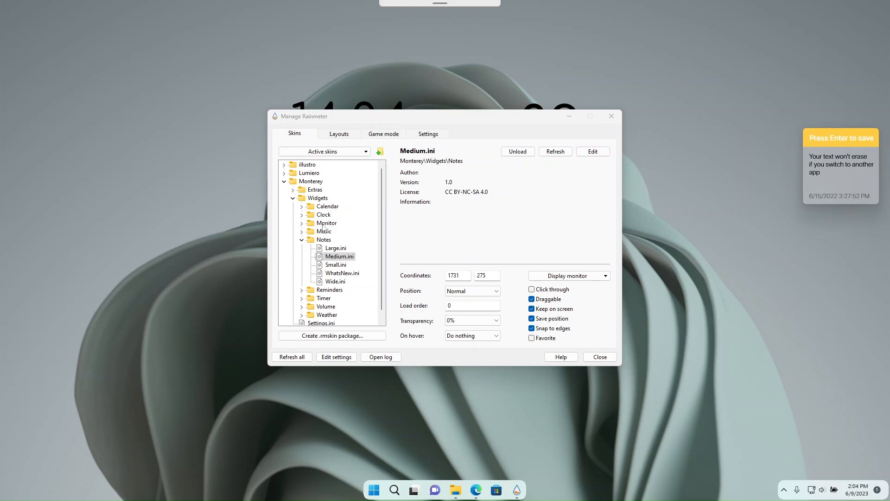
pyautogui.click(302, 239)
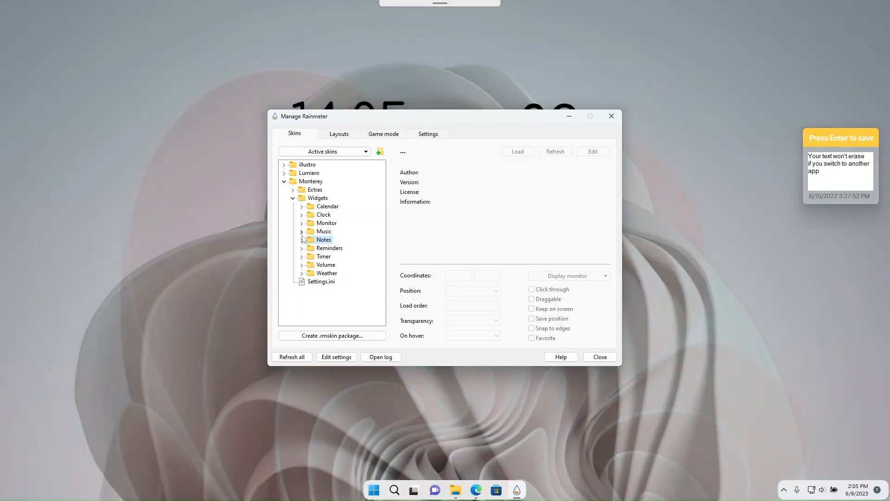
# Step: Load the Monterey Volume\Large.ini widget to try it, then unload it again
pyautogui.click(302, 256)
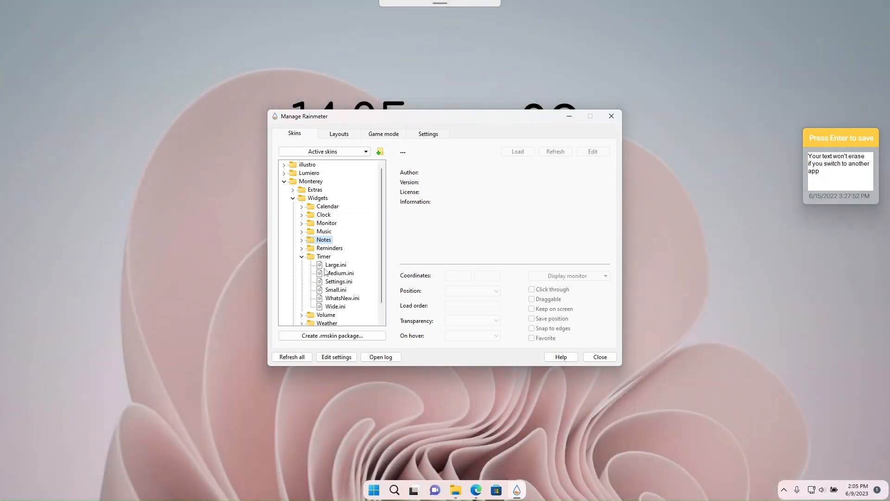
pyautogui.click(301, 256)
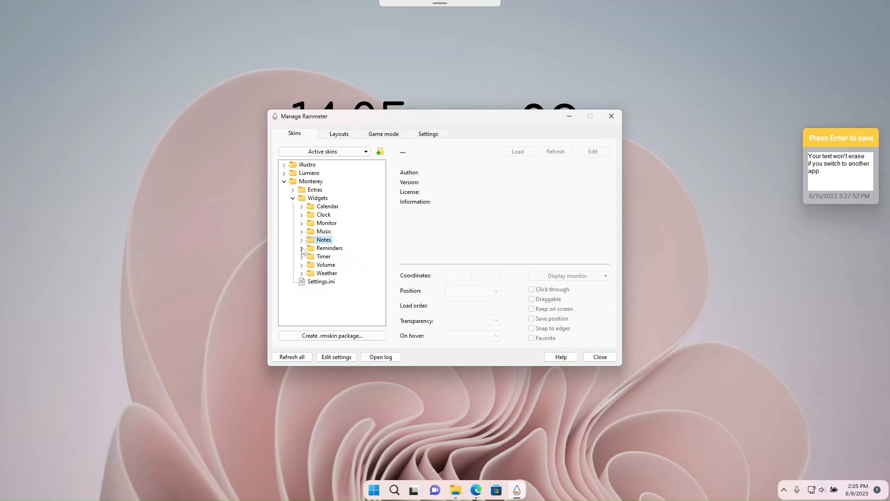
pyautogui.click(302, 265)
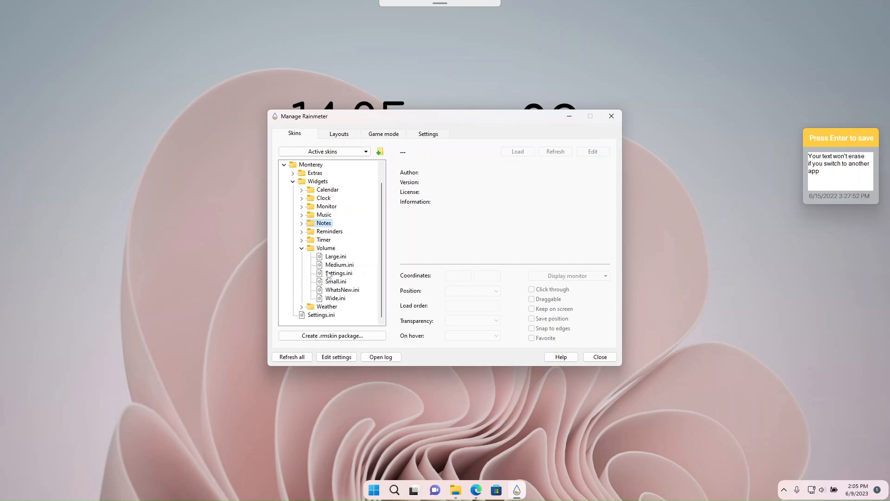
pyautogui.click(336, 256)
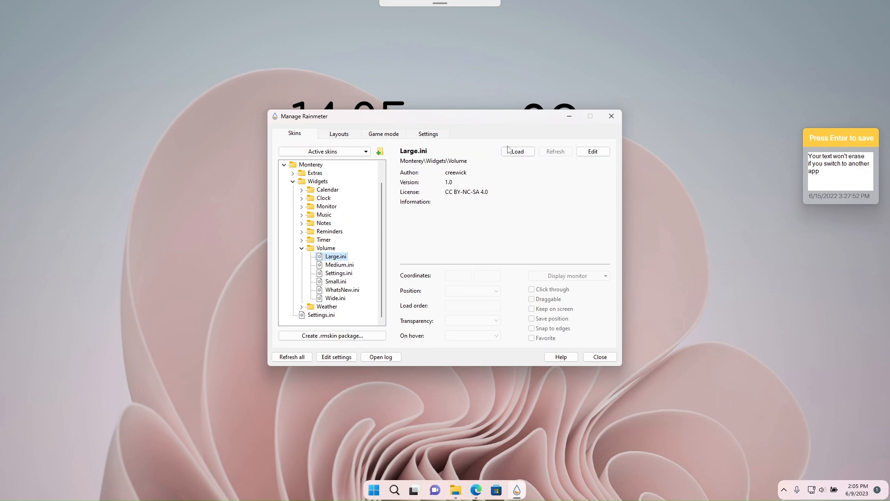
pyautogui.click(517, 151)
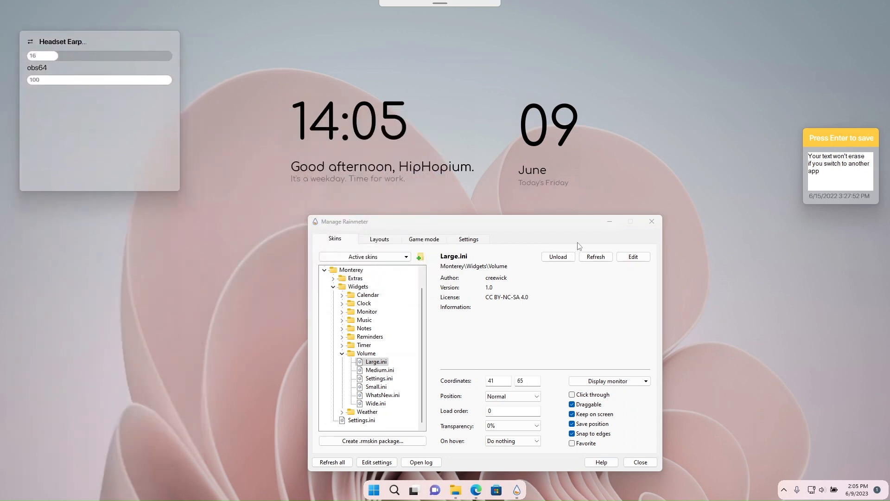
pyautogui.click(558, 256)
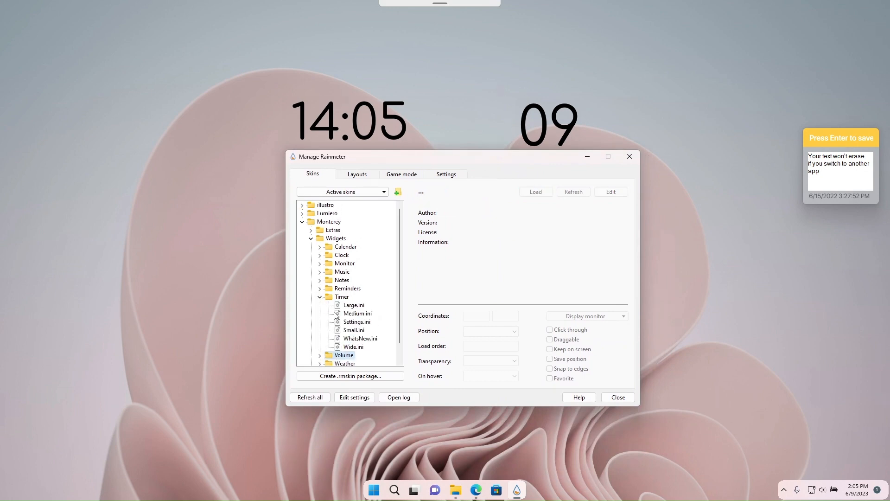
# Step: Load the Monterey Timer\Medium.ini widget, showing a 03:00 countdown below the notes
pyautogui.click(358, 314)
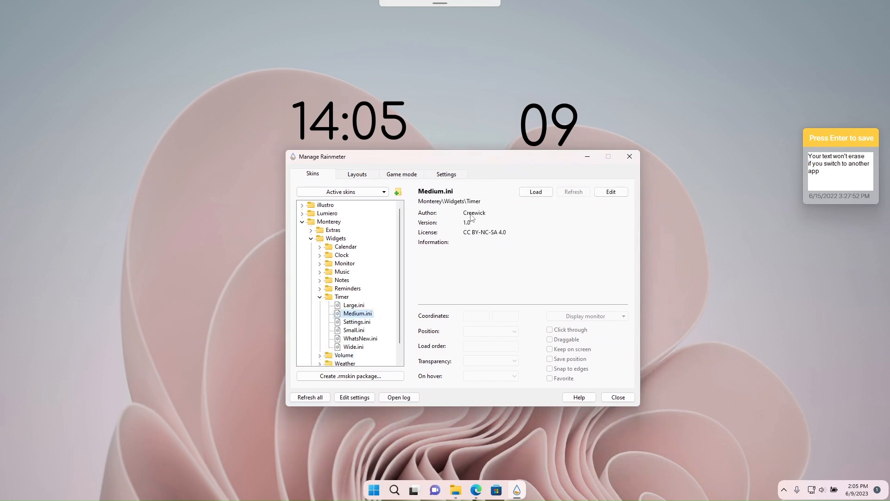
pyautogui.click(534, 191)
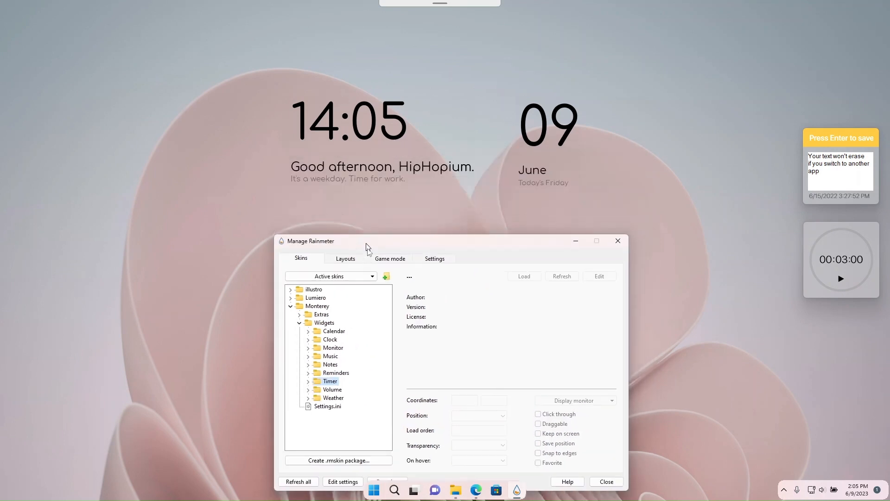
# Step: Replace the notes widget's placeholder with the text 'test text'
pyautogui.click(606, 481)
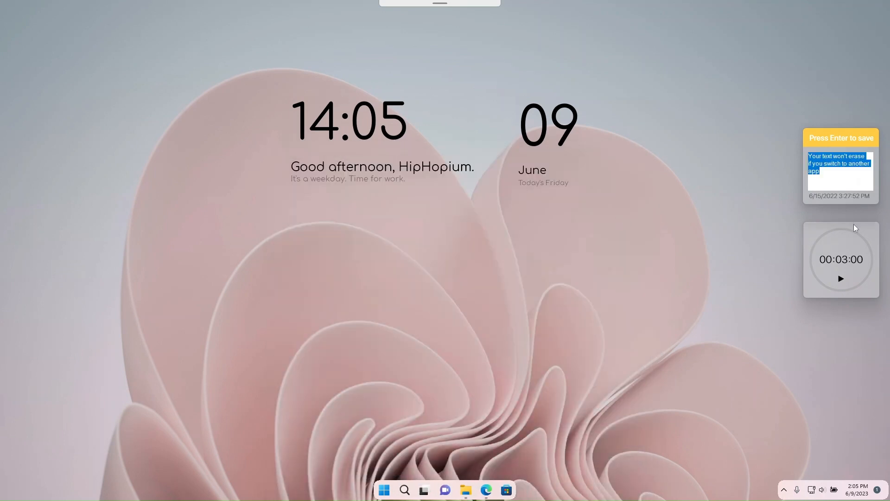
pyautogui.moveTo(835, 174)
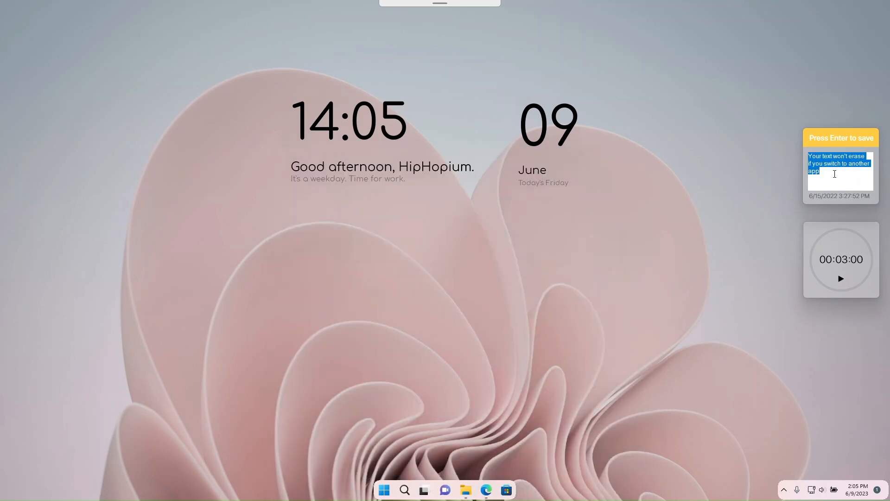
pyautogui.write('so')
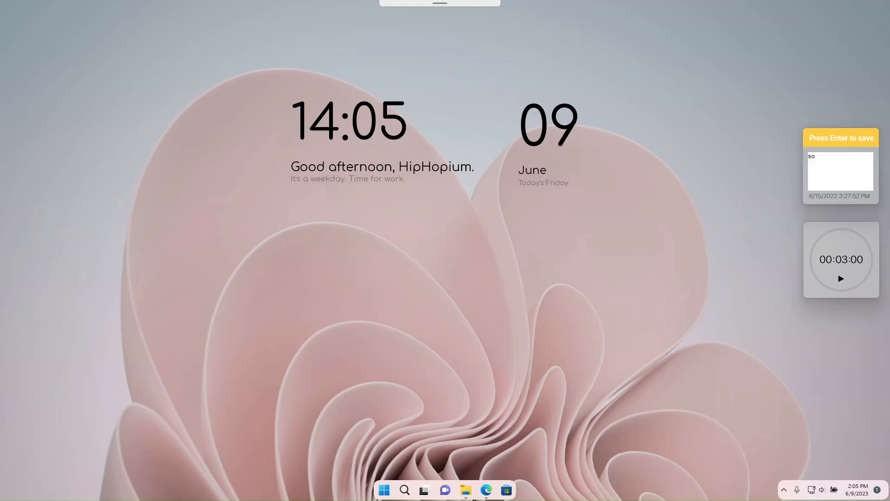
pyautogui.write('test')
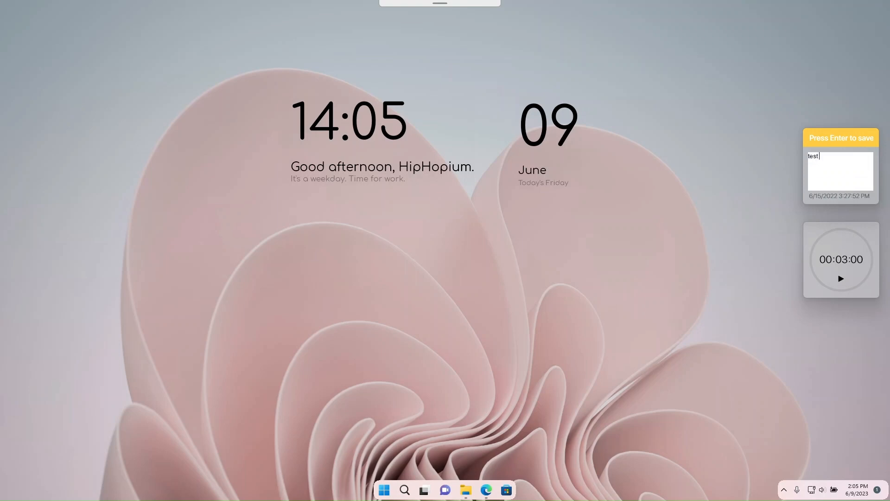
pyautogui.write('text')
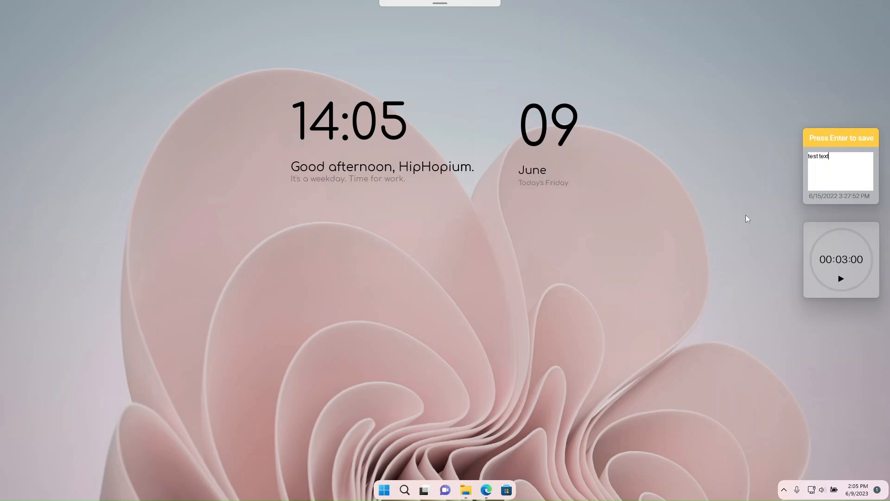
pyautogui.moveTo(370, 11)
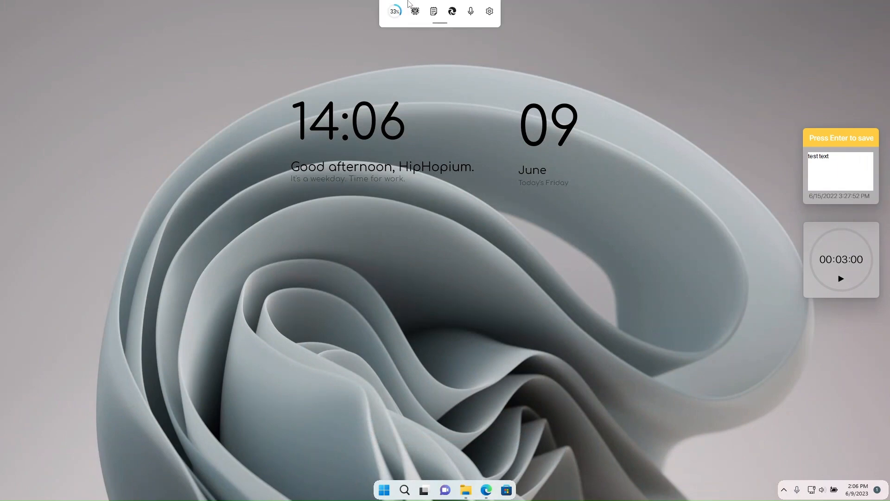
pyautogui.moveTo(394, 11)
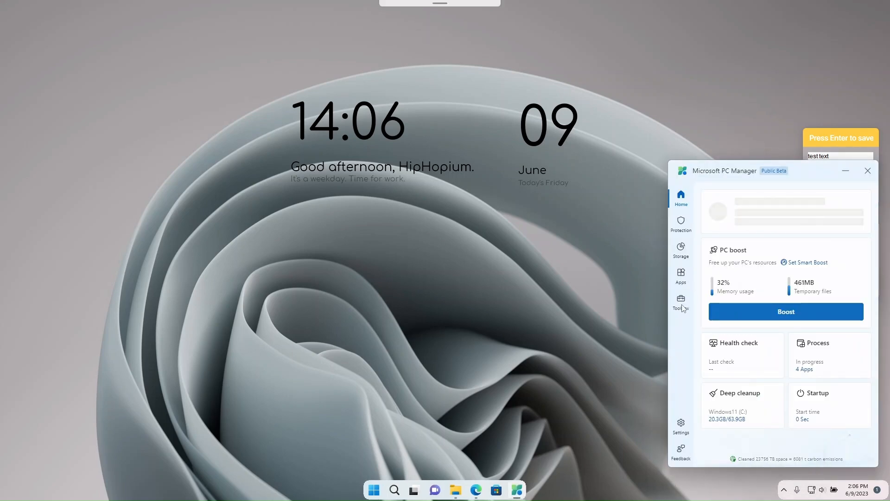
pyautogui.click(681, 303)
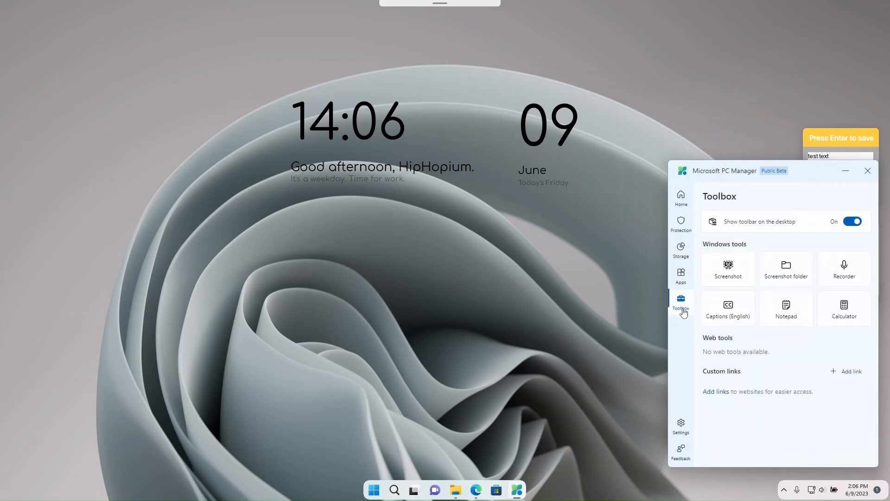
pyautogui.click(868, 170)
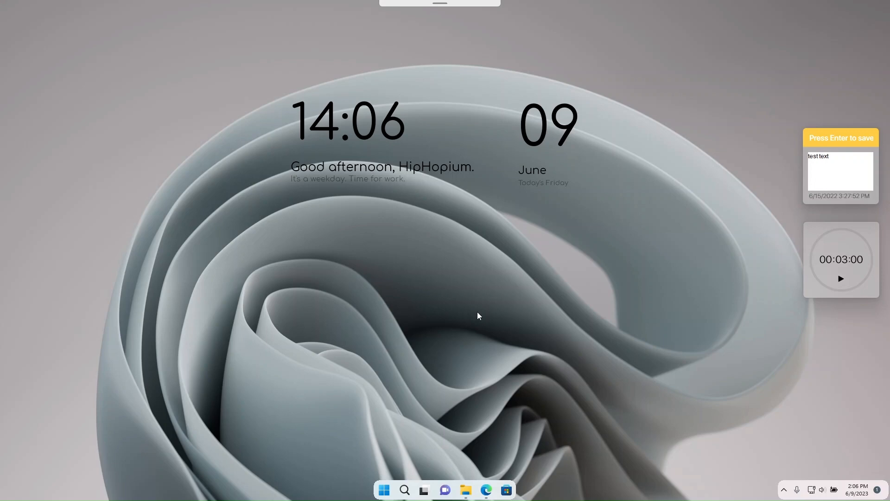
pyautogui.click(383, 490)
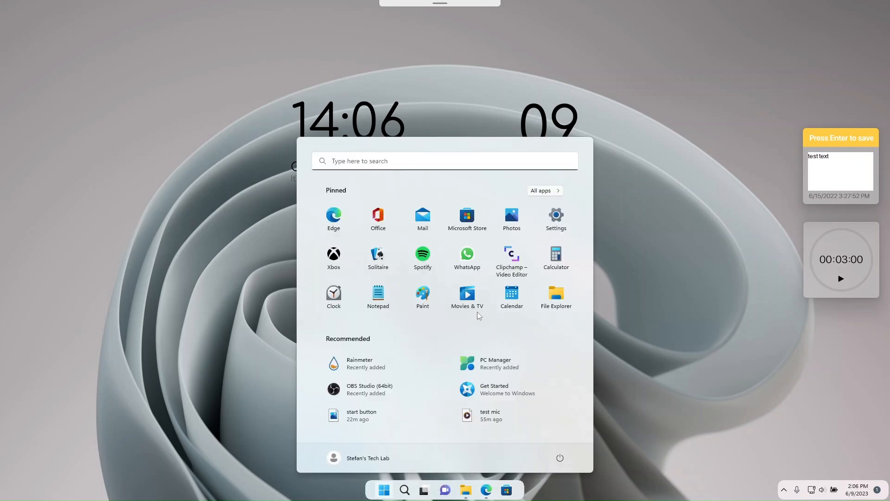
pyautogui.click(383, 489)
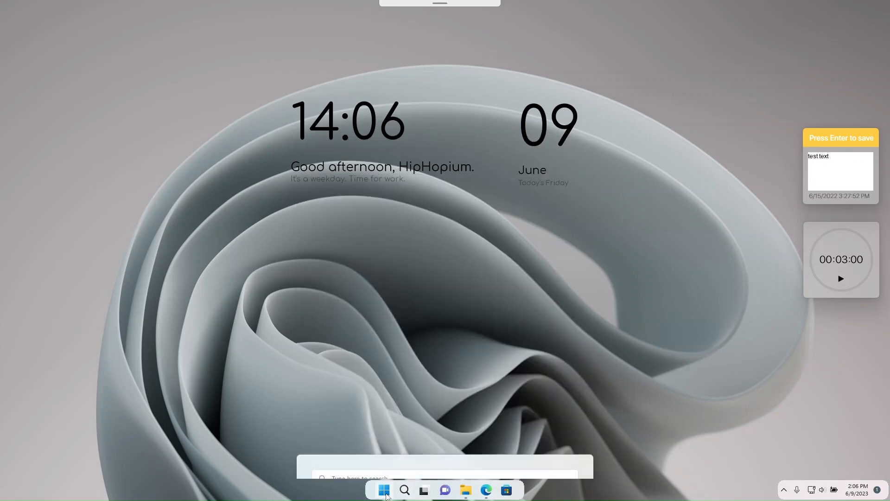
pyautogui.click(383, 489)
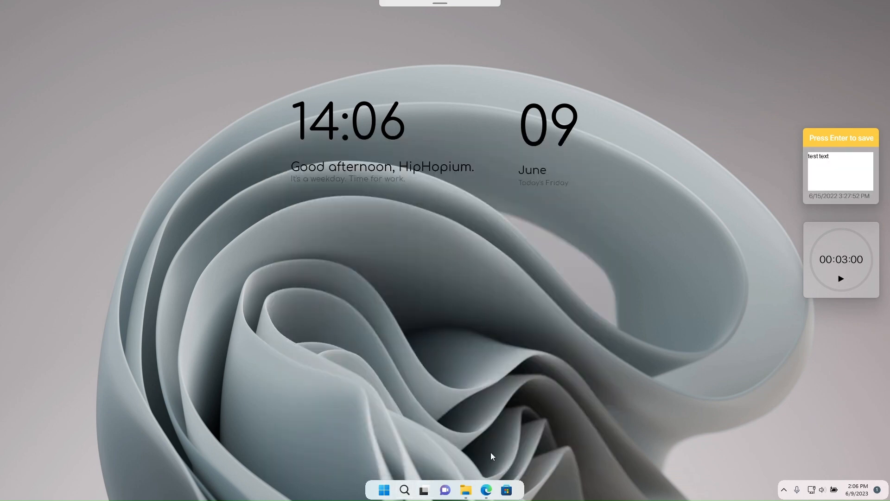
pyautogui.click(423, 490)
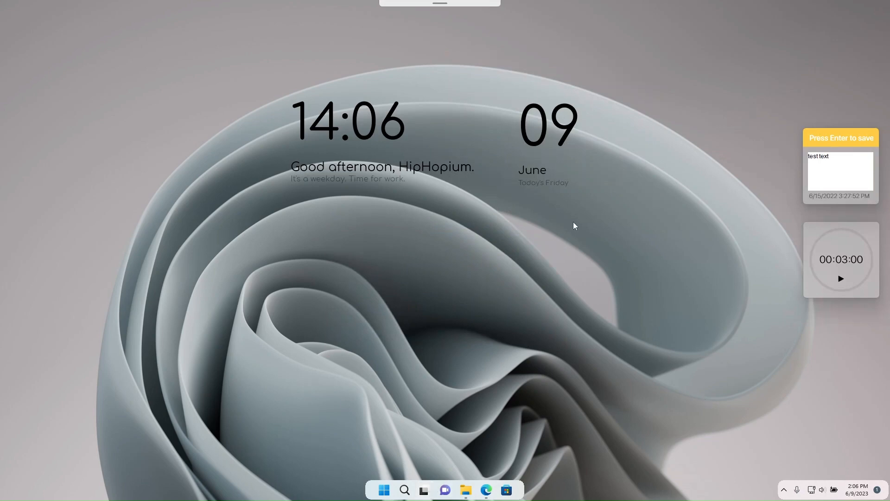
pyautogui.moveTo(524, 399)
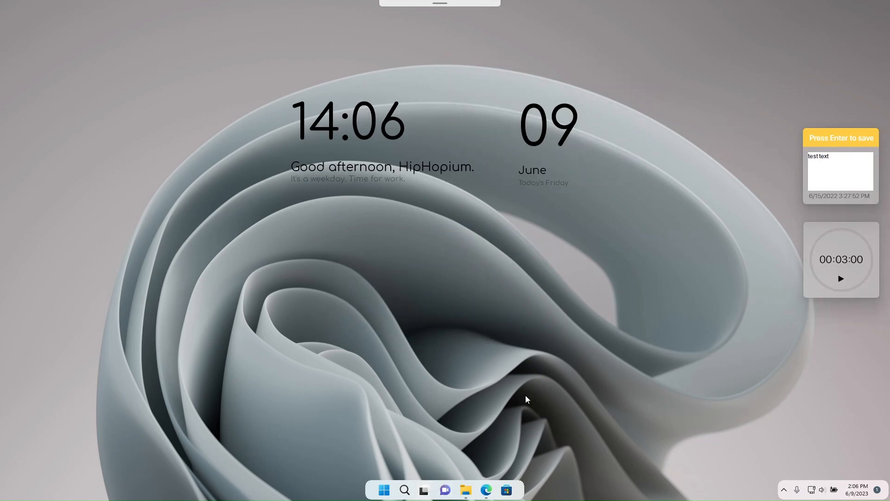
pyautogui.moveTo(679, 420)
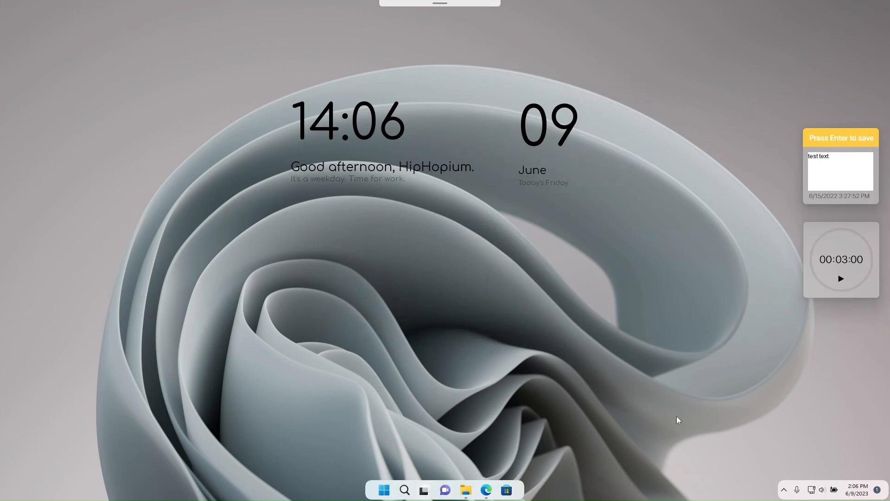
pyautogui.moveTo(753, 247)
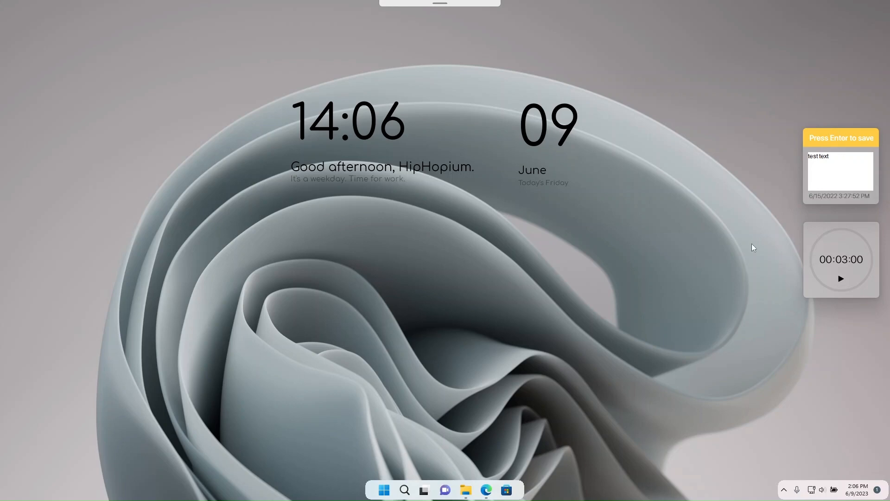
pyautogui.moveTo(786, 494)
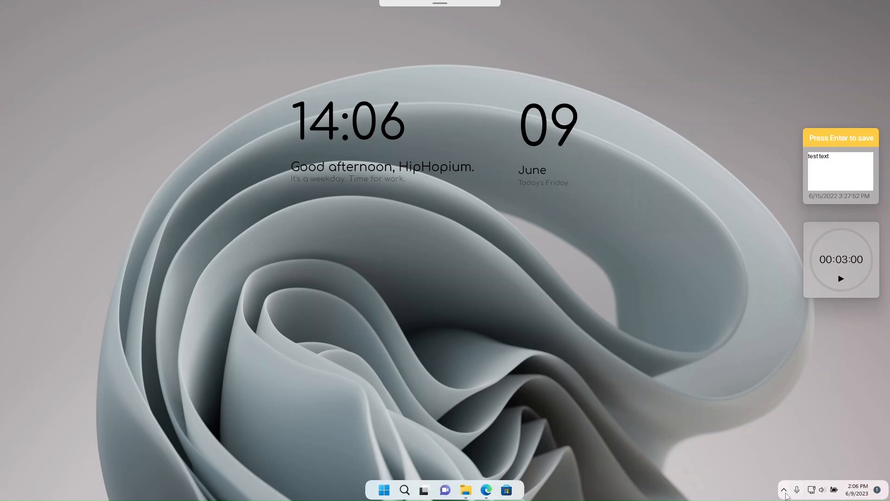
pyautogui.click(784, 490)
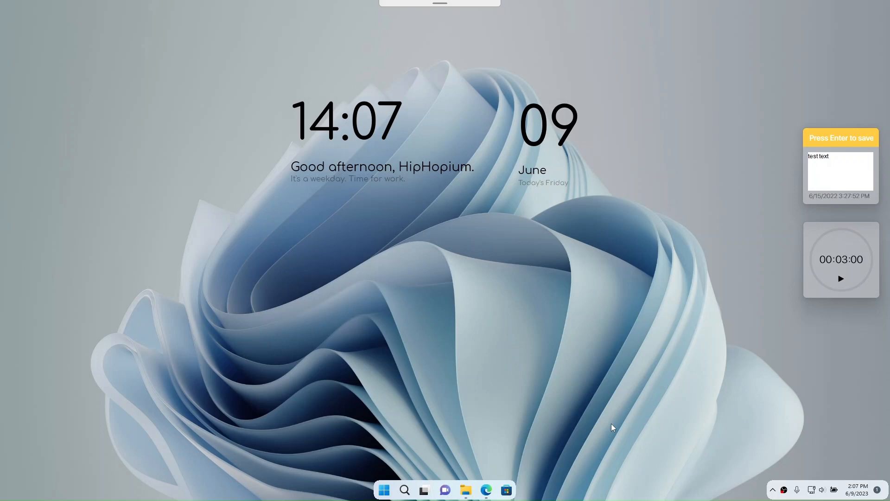
pyautogui.moveTo(783, 495)
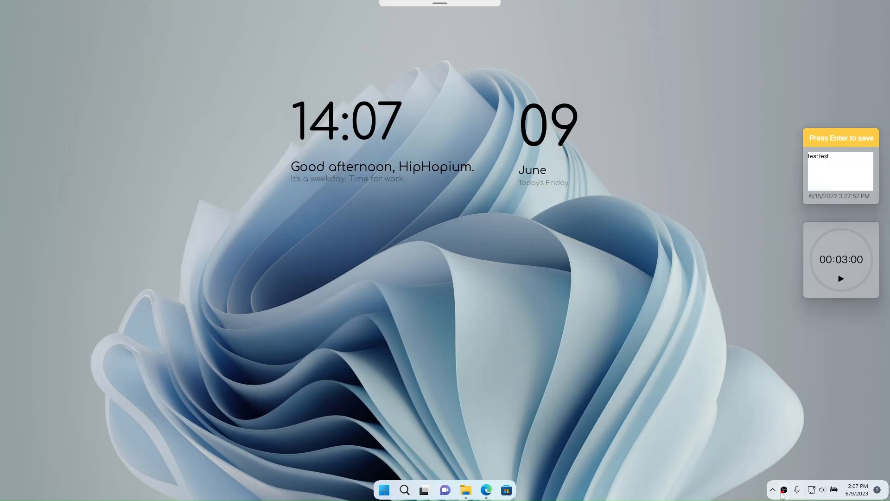